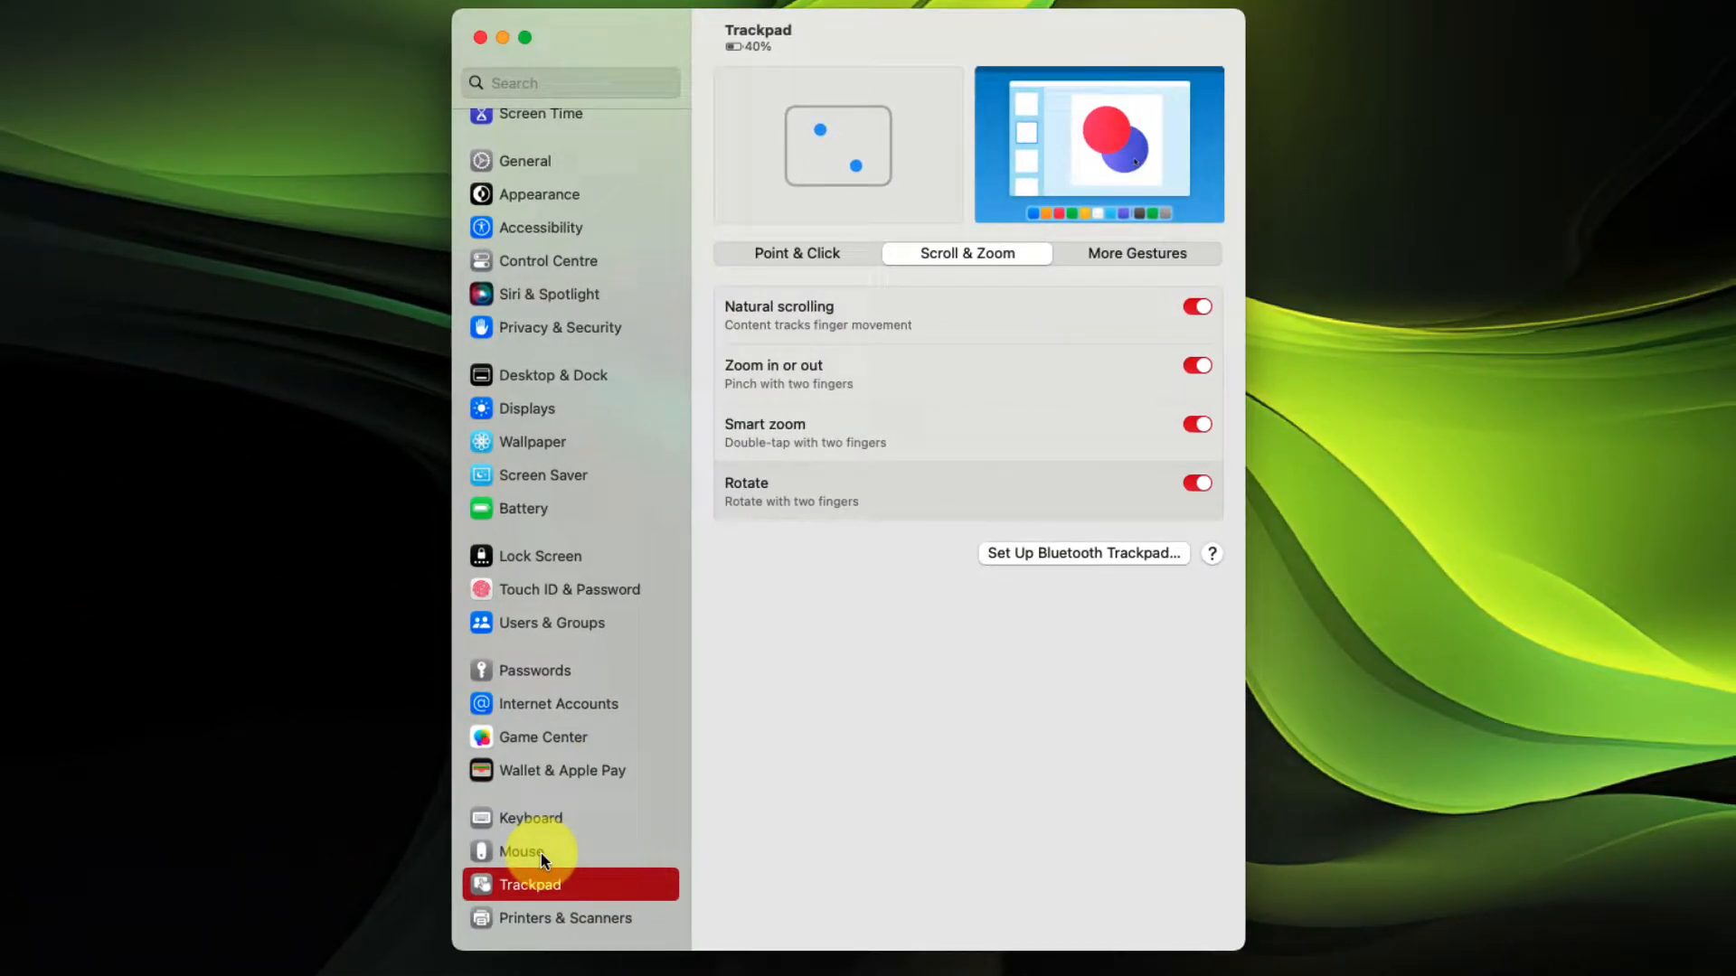
Switch off the Natural scrolling toggle in the Mouse settings.
left_click(523, 851)
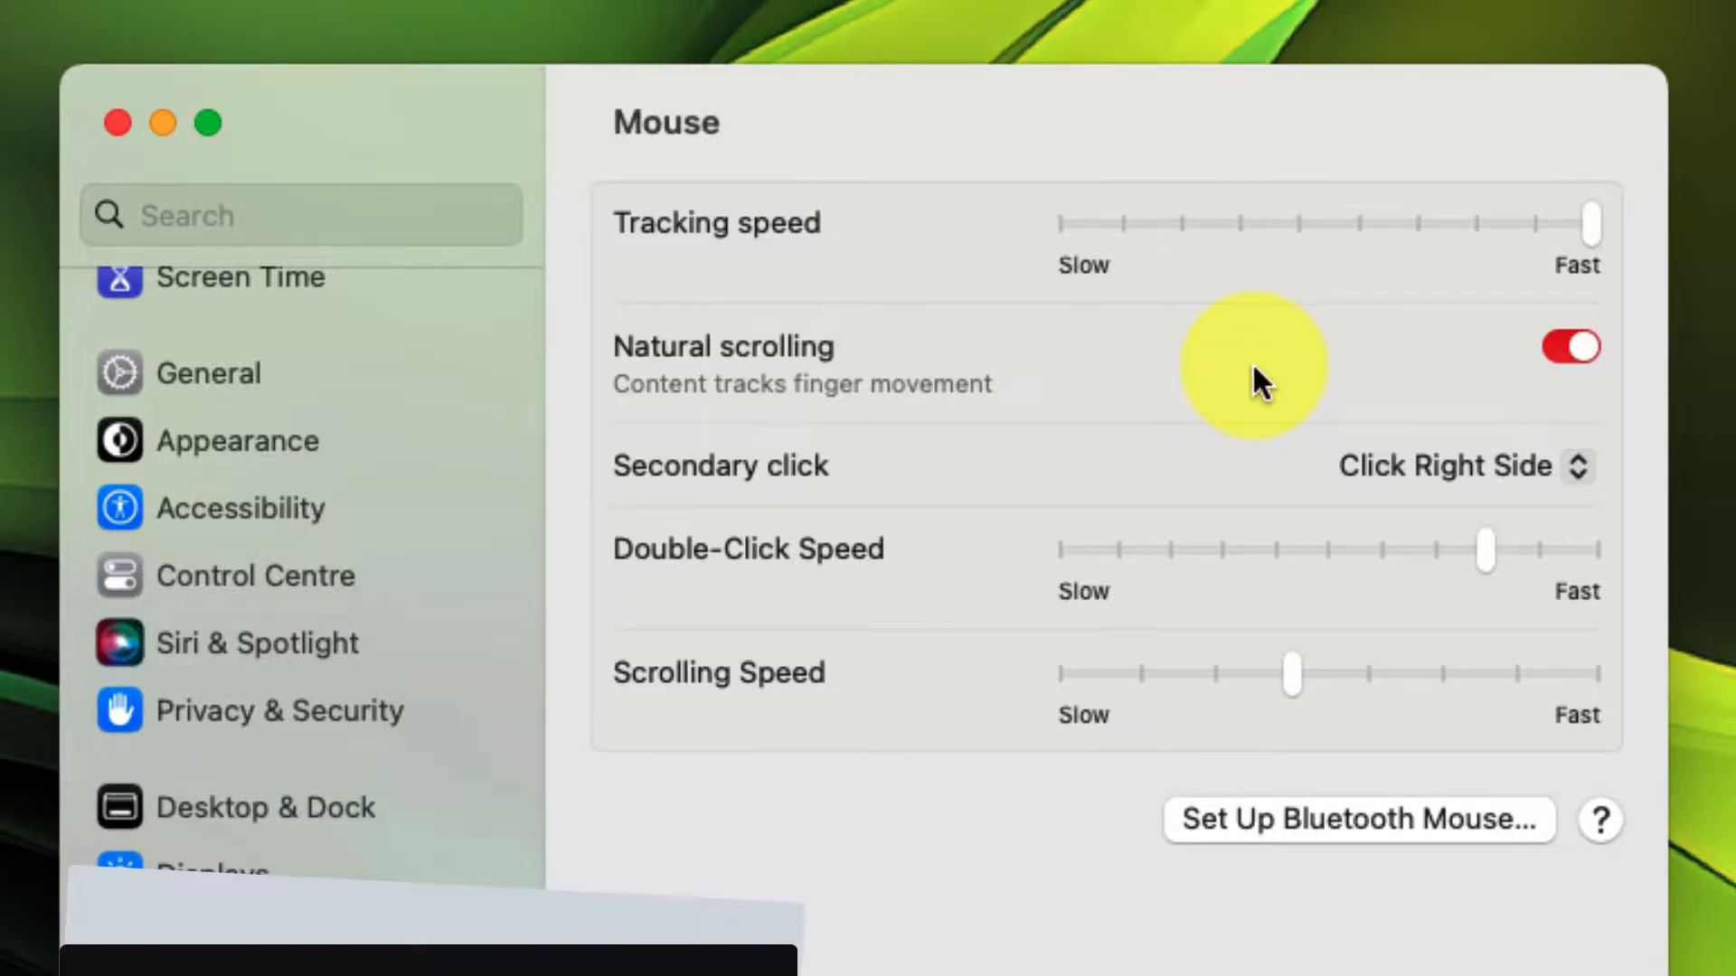
left_click(1569, 346)
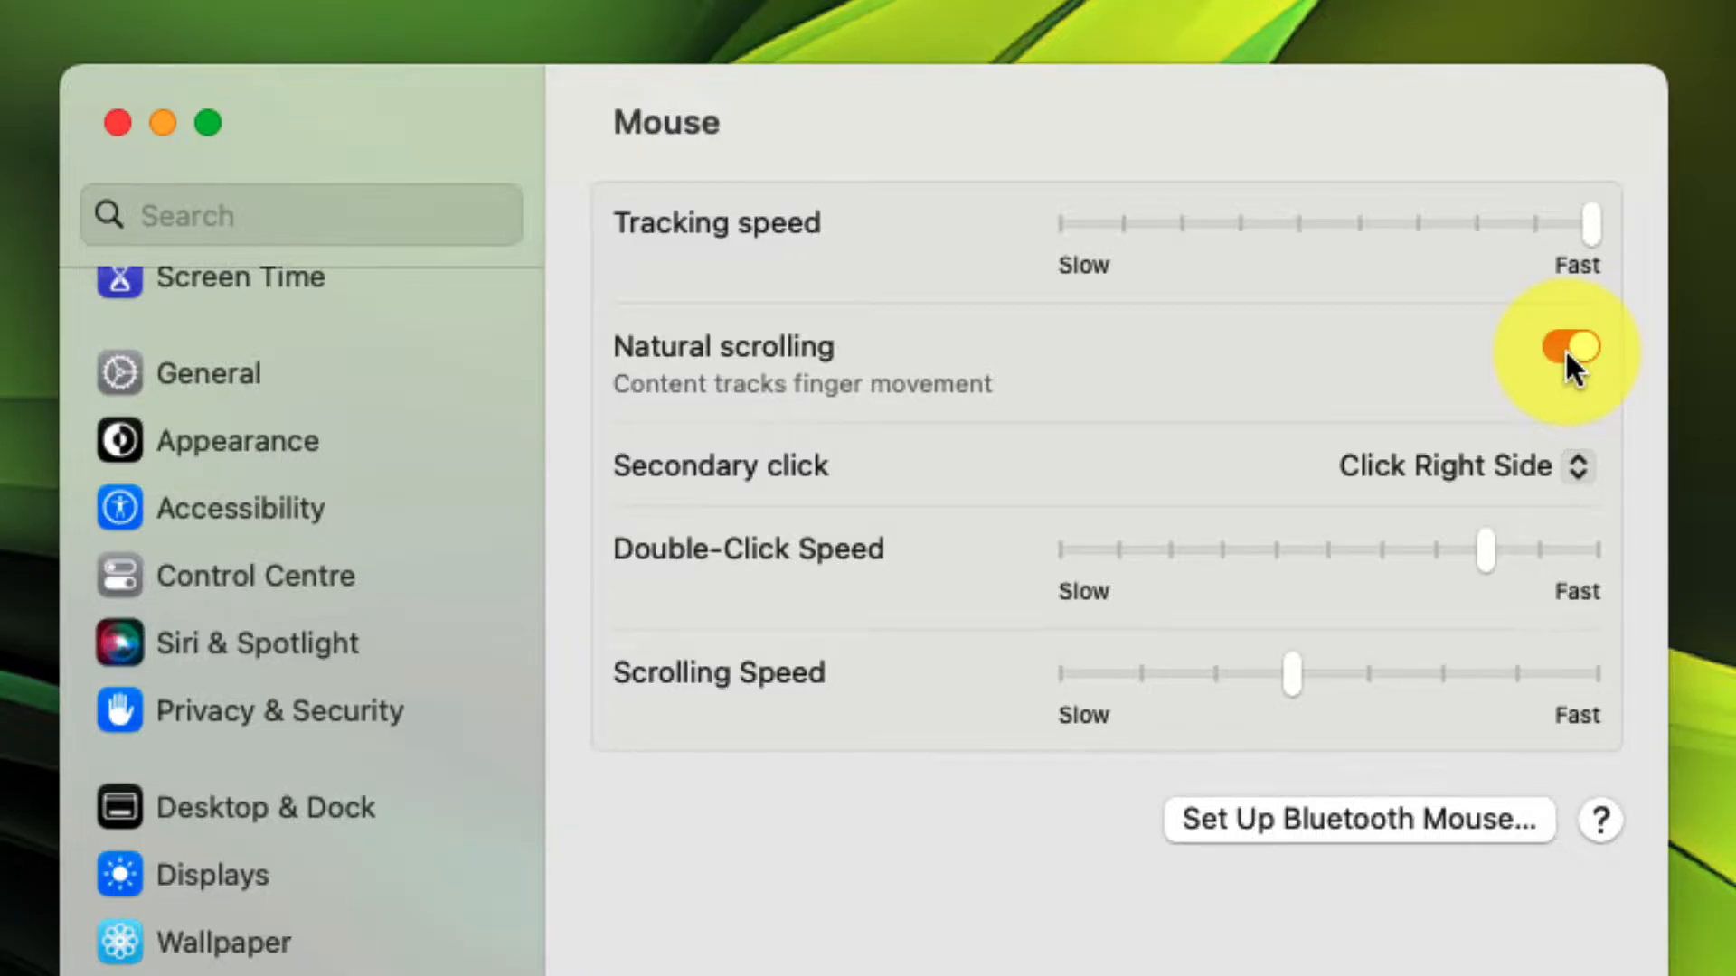
left_click(1569, 347)
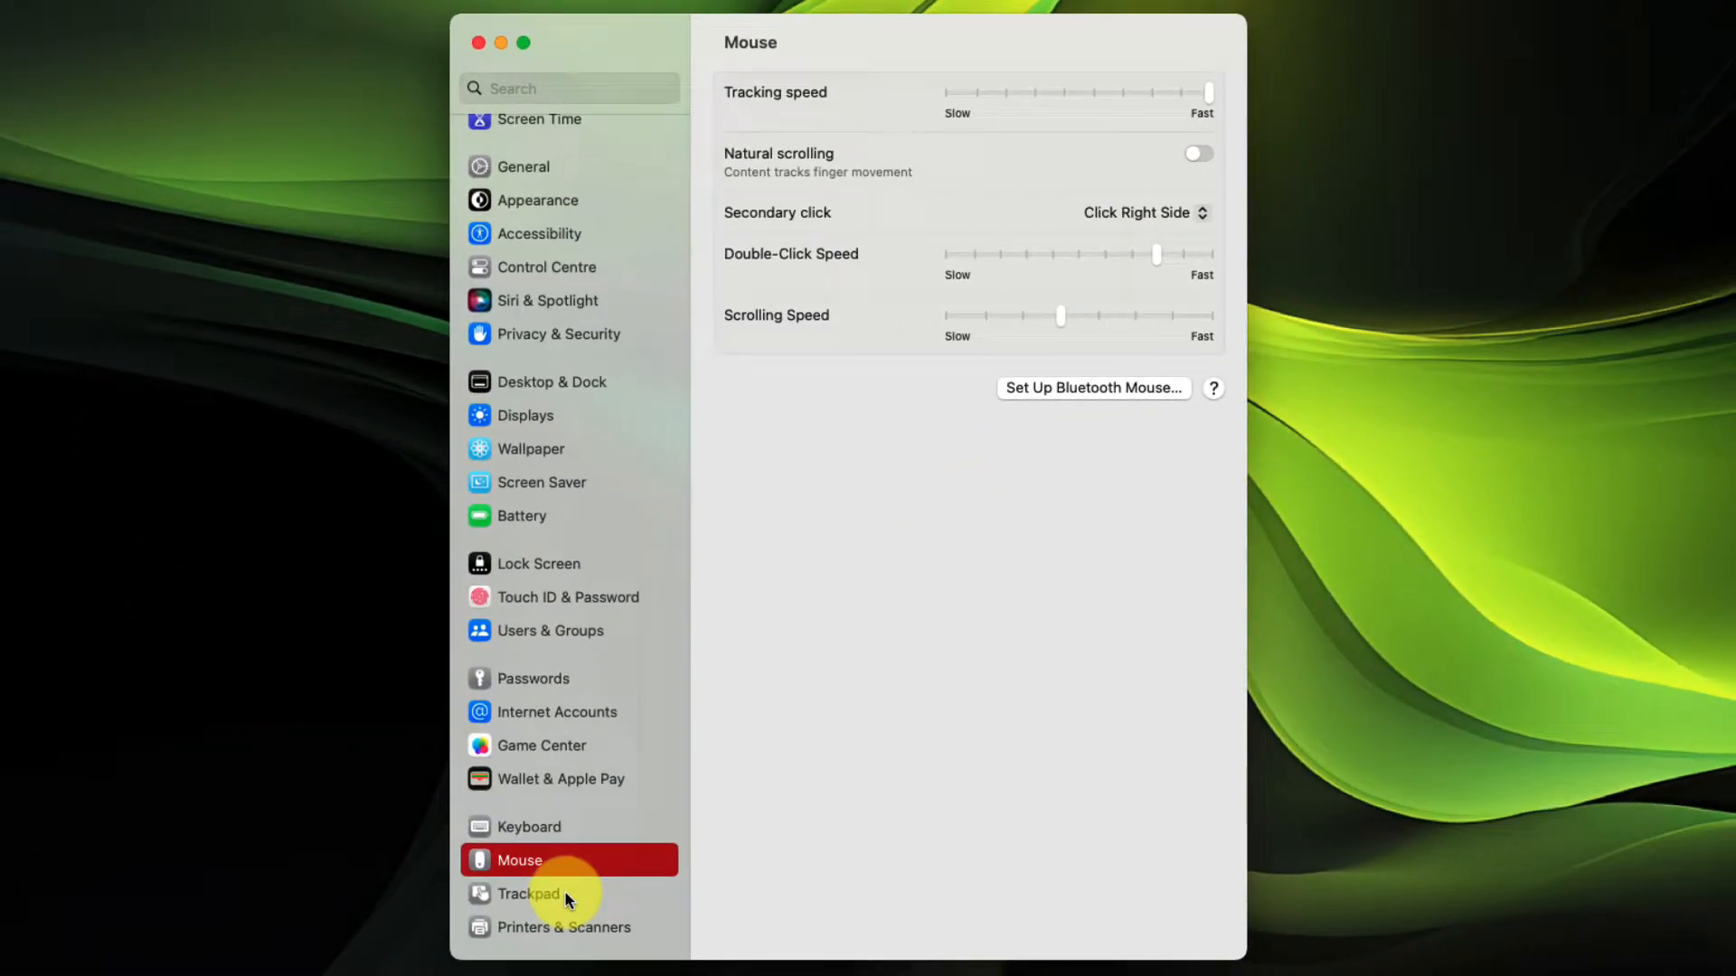
Check Natural scrolling on the Trackpad's Scroll & Zoom tab, now also off.
left_click(529, 893)
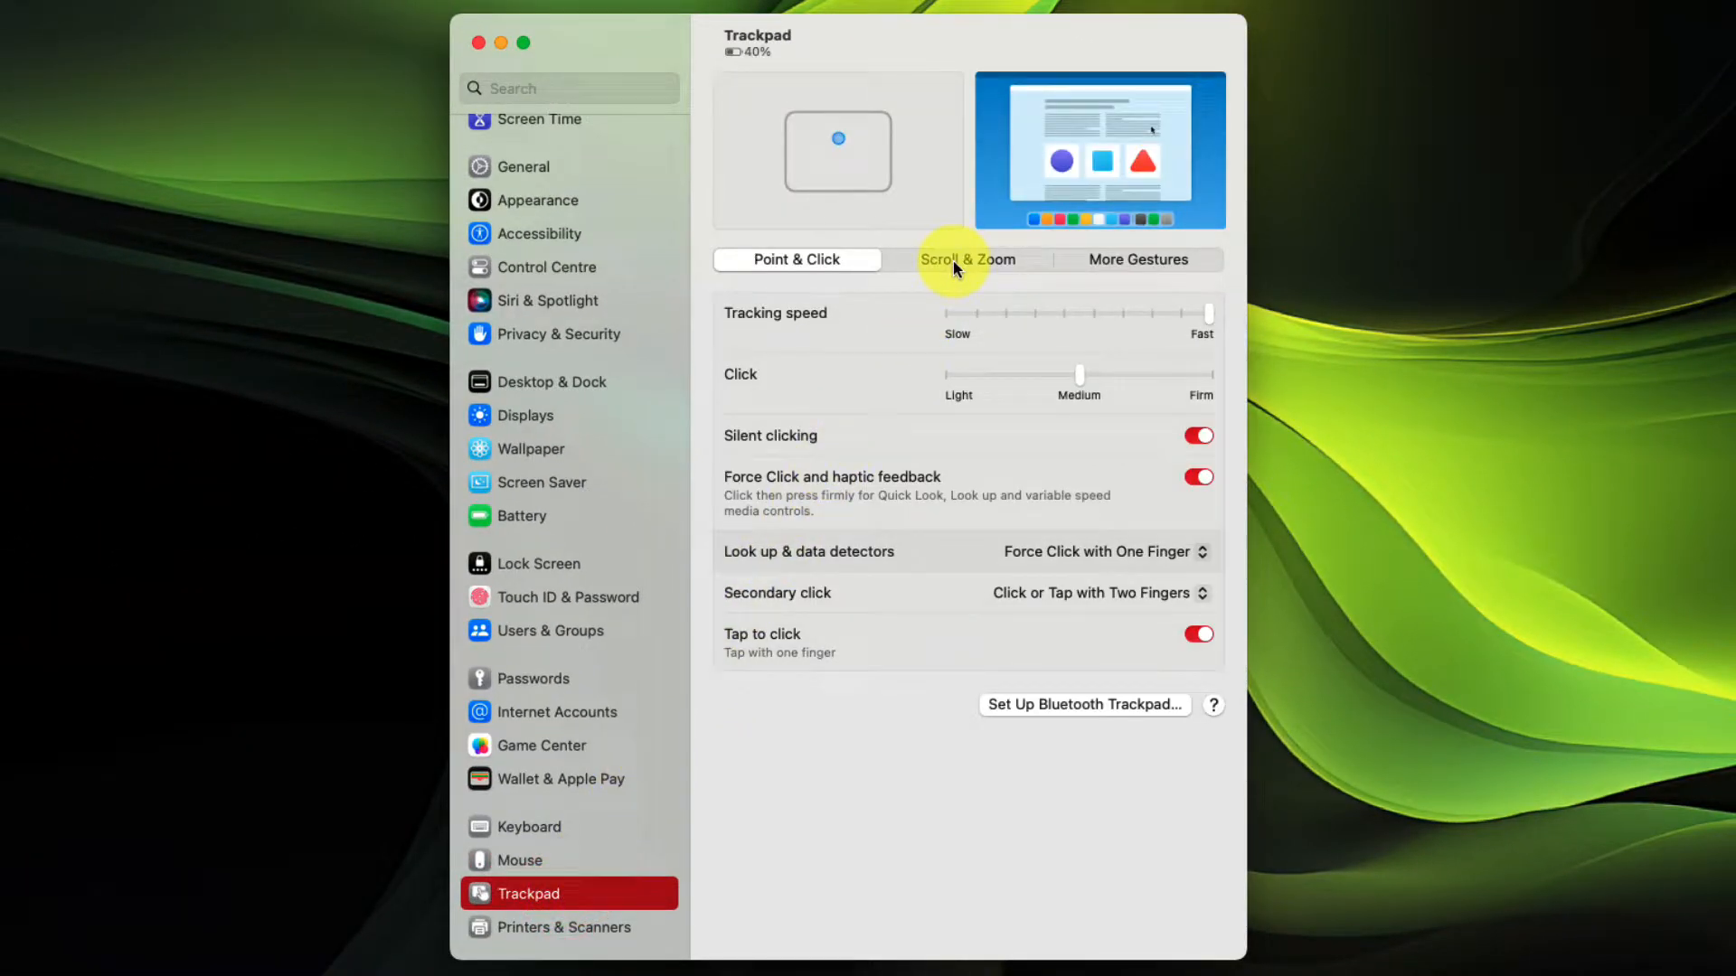
left_click(968, 259)
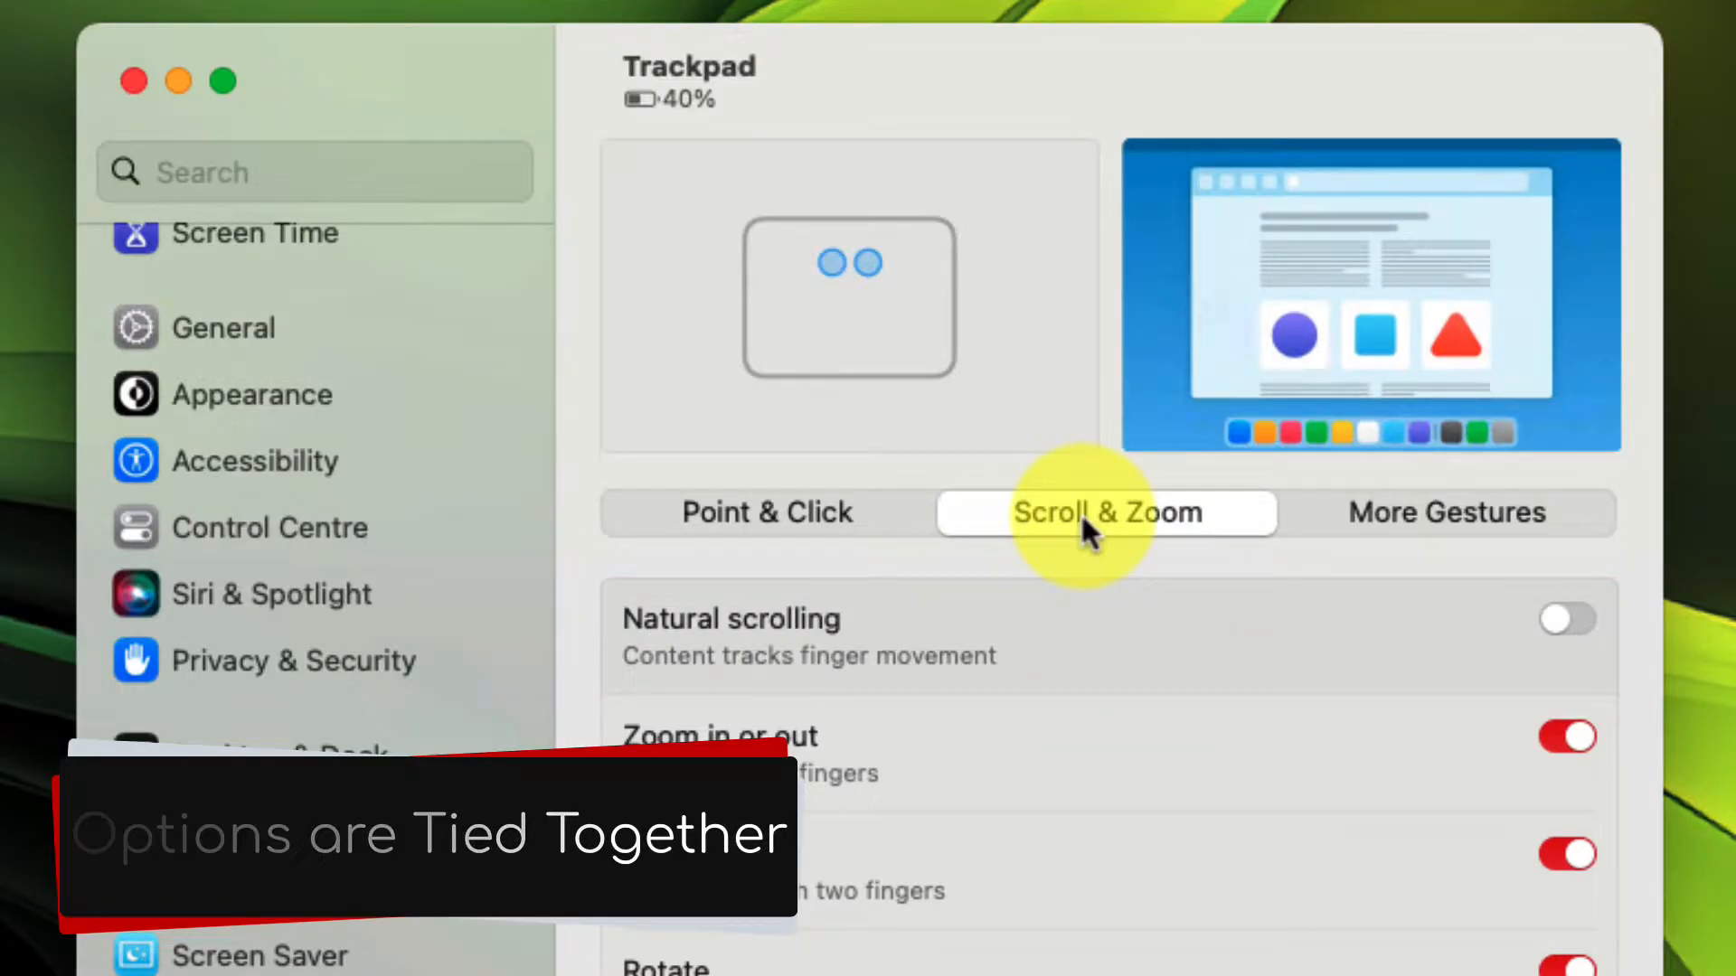
left_click(1564, 618)
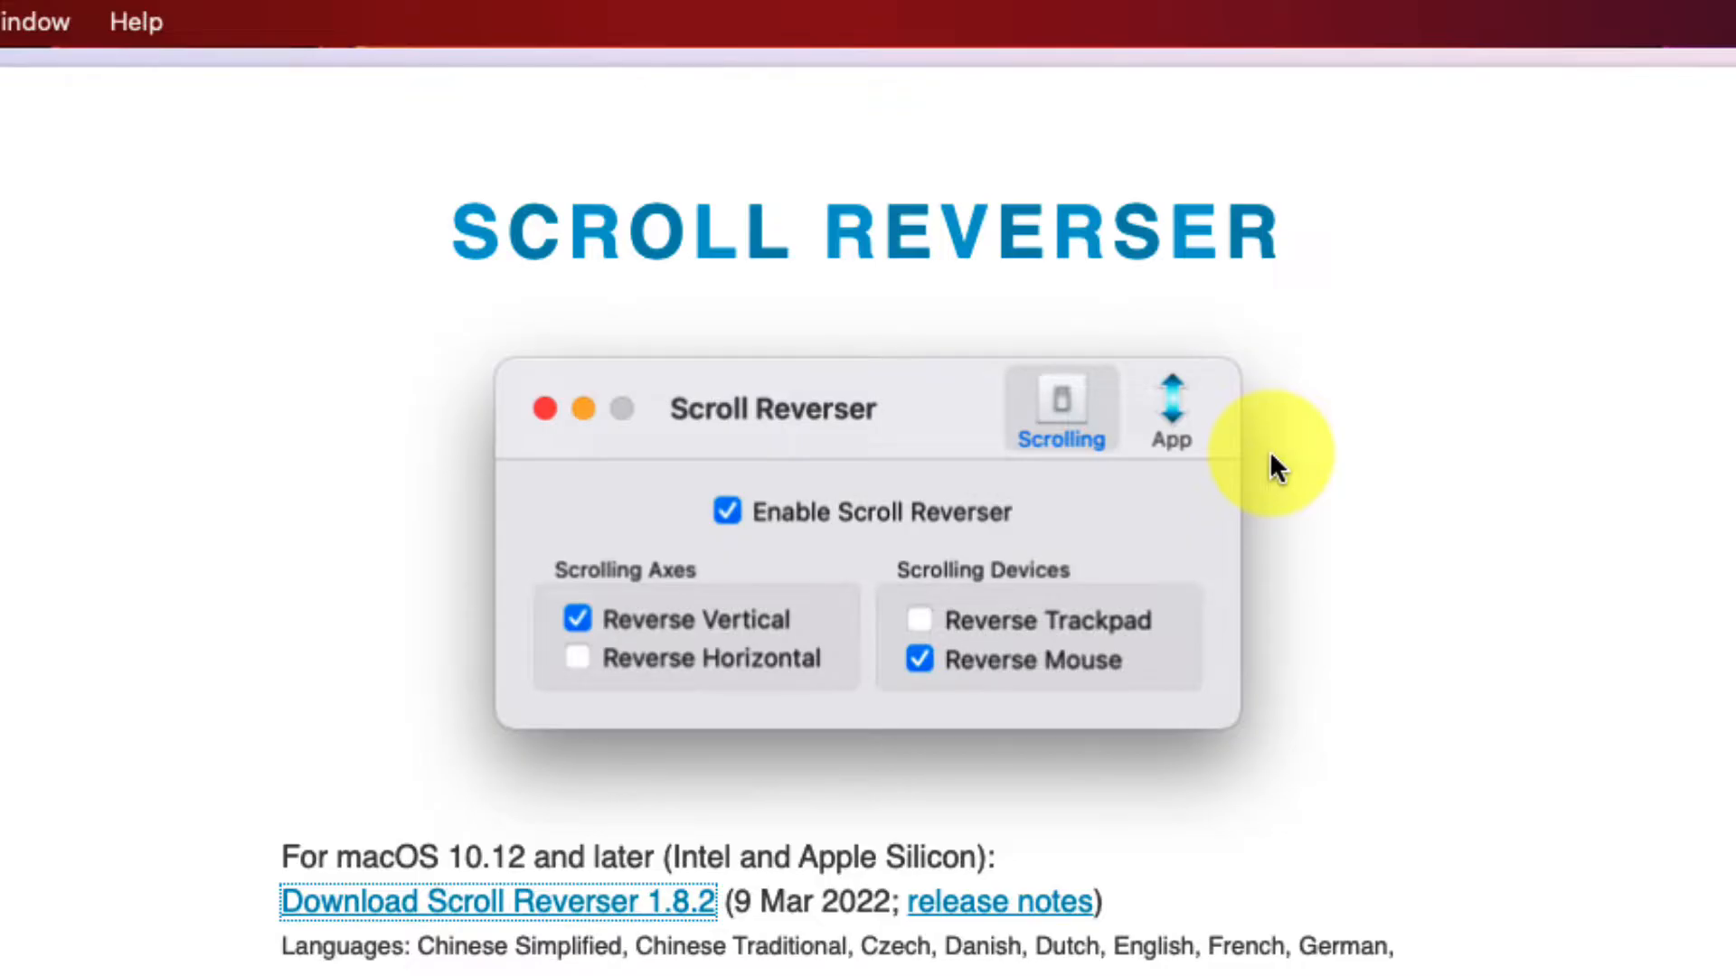
Scroll through the Scroll Reverser download page in Arc.
scroll("down", 3)
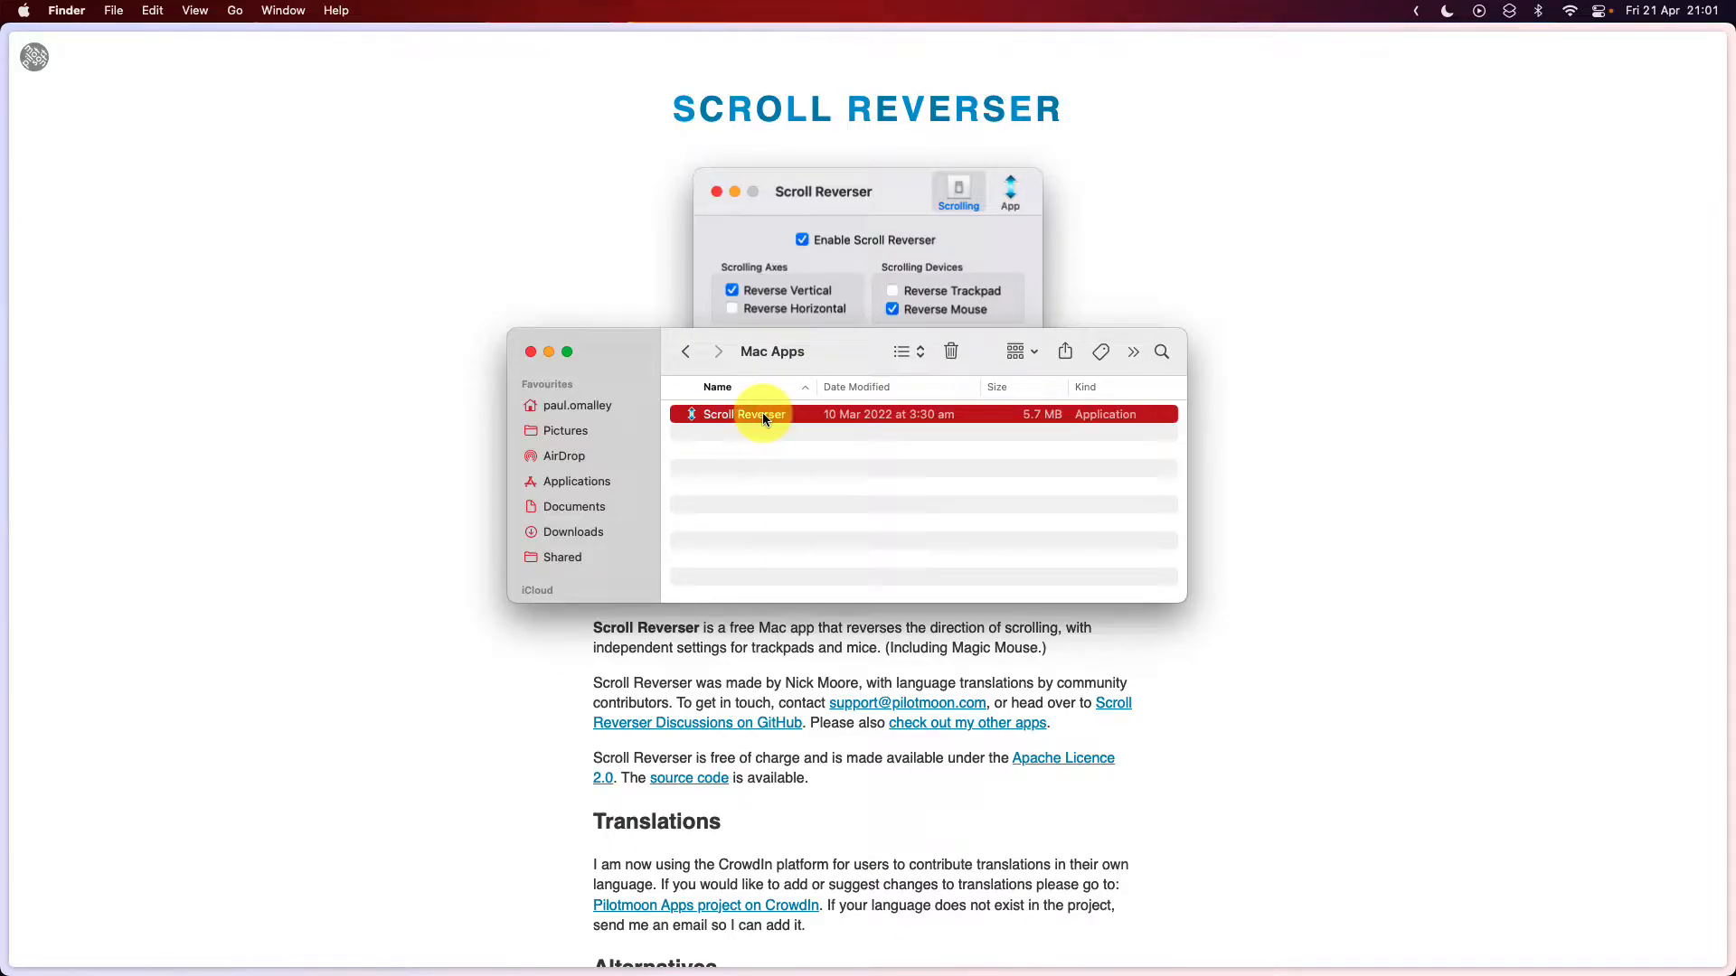
Launch Scroll Reverser from Finder, confirm the download warning, and show its menu bar menu.
double_click(744, 414)
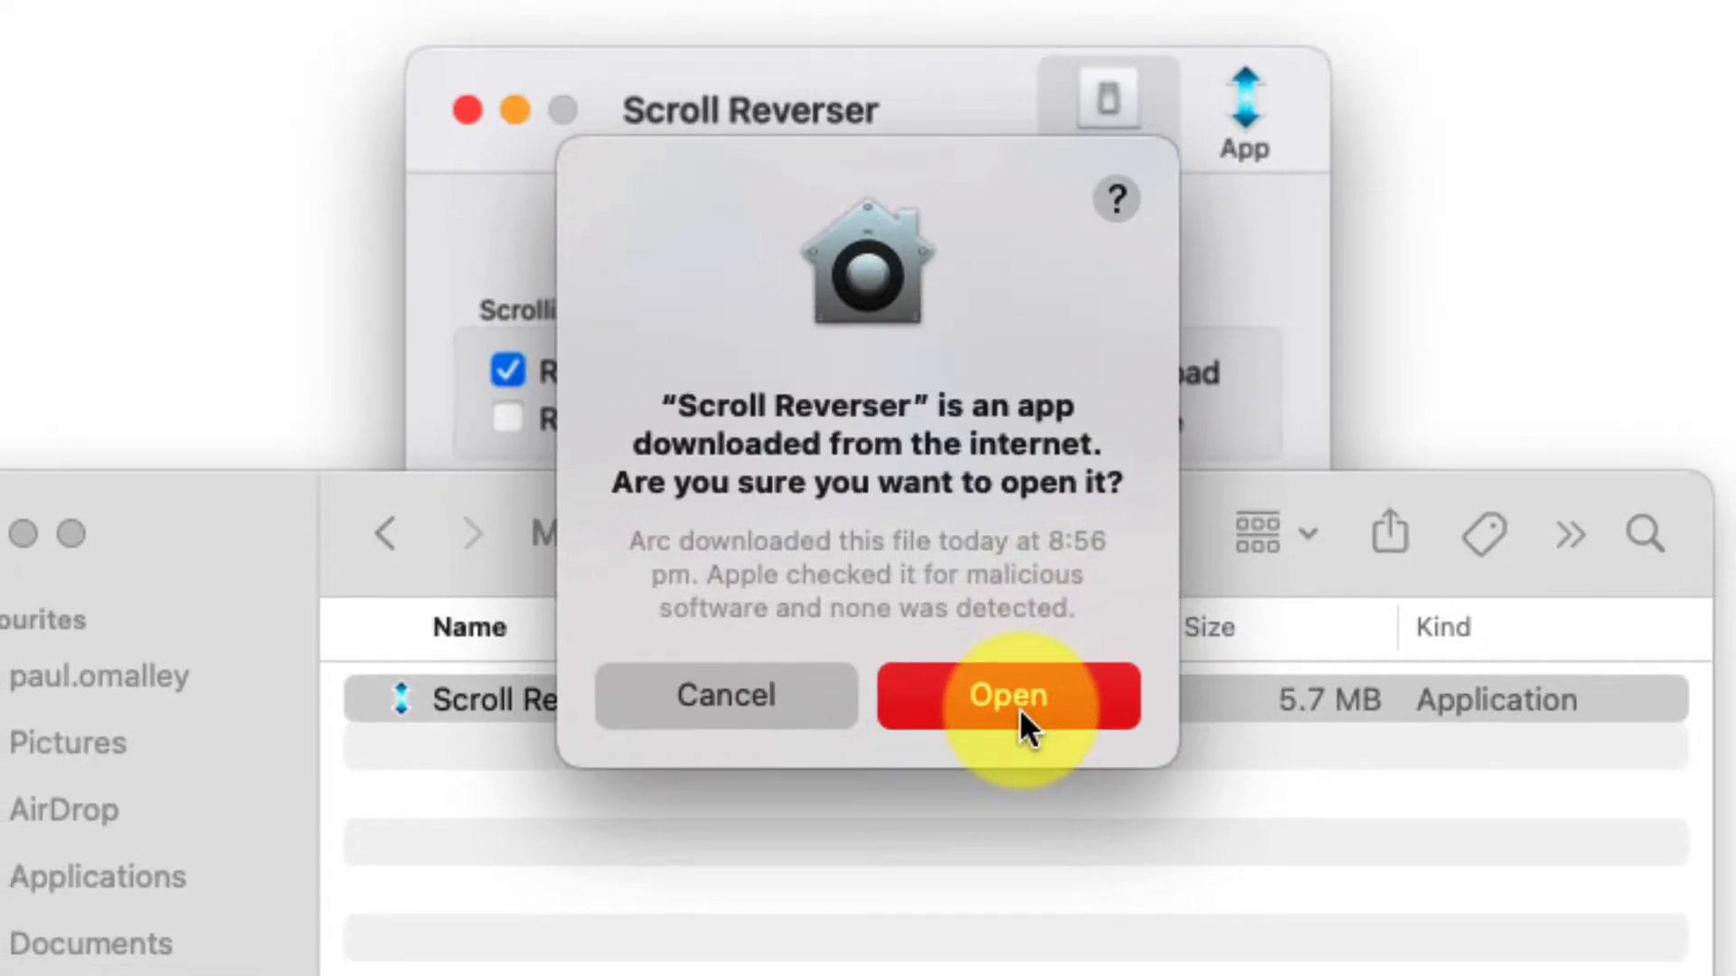
left_click(1005, 696)
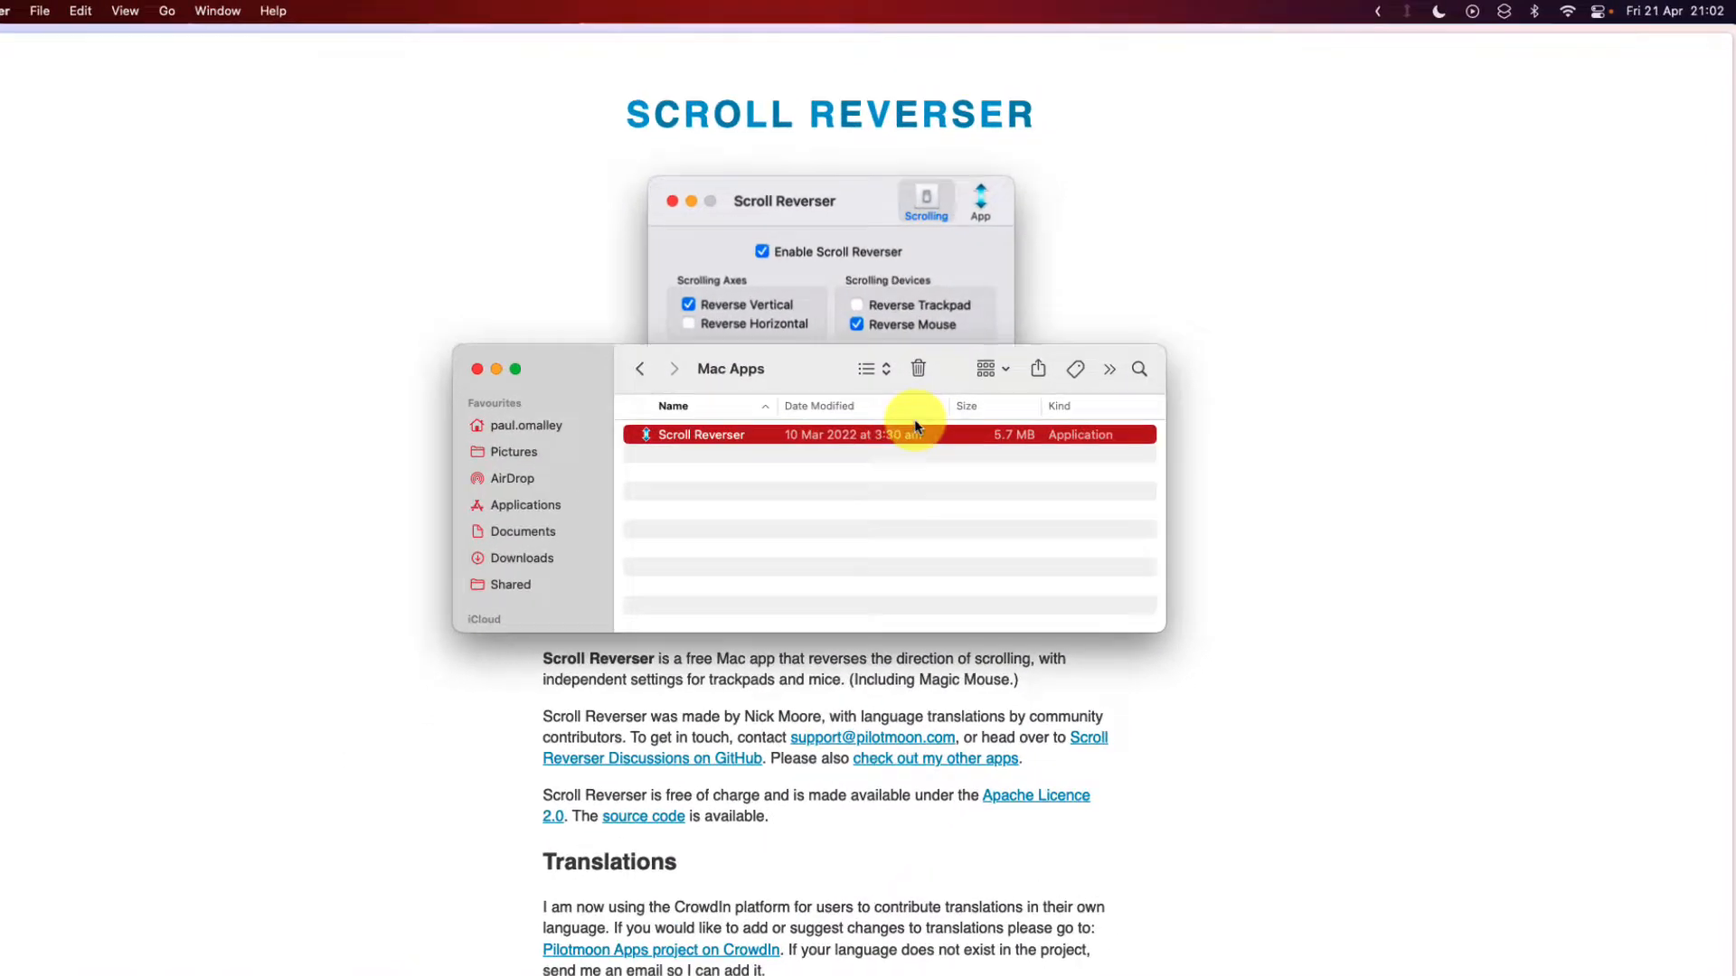
left_click(1406, 10)
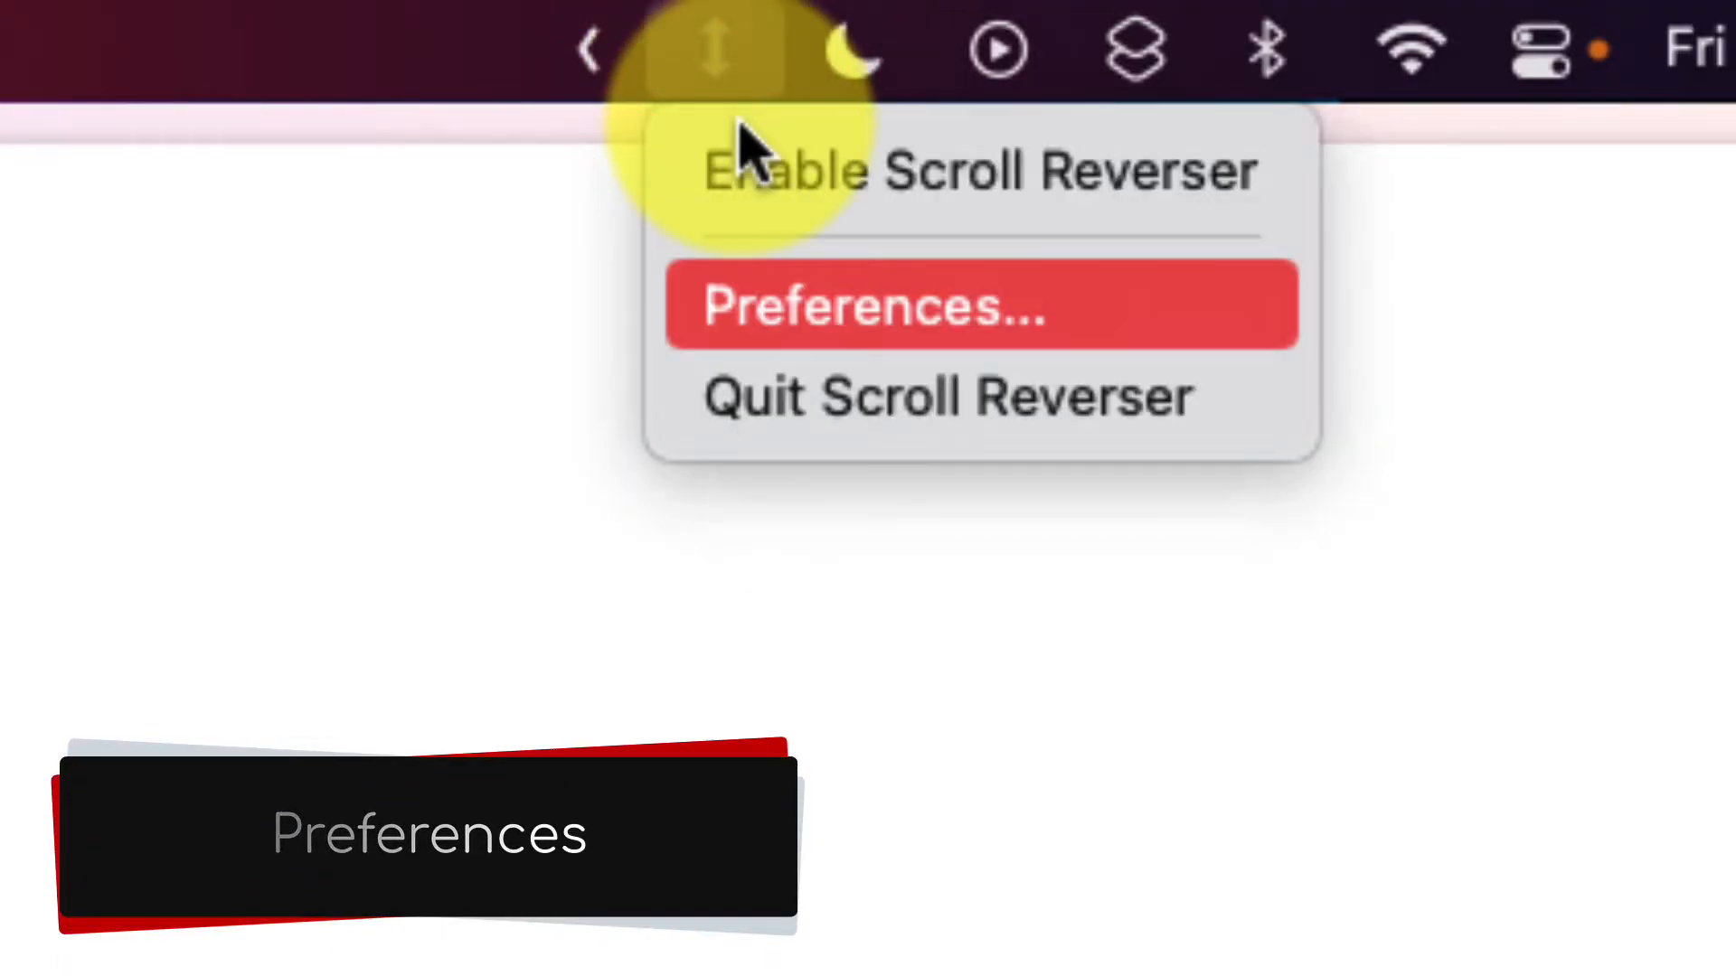
Grant Scroll Reverser Accessibility access from its Preferences, authenticating the change.
left_click(978, 306)
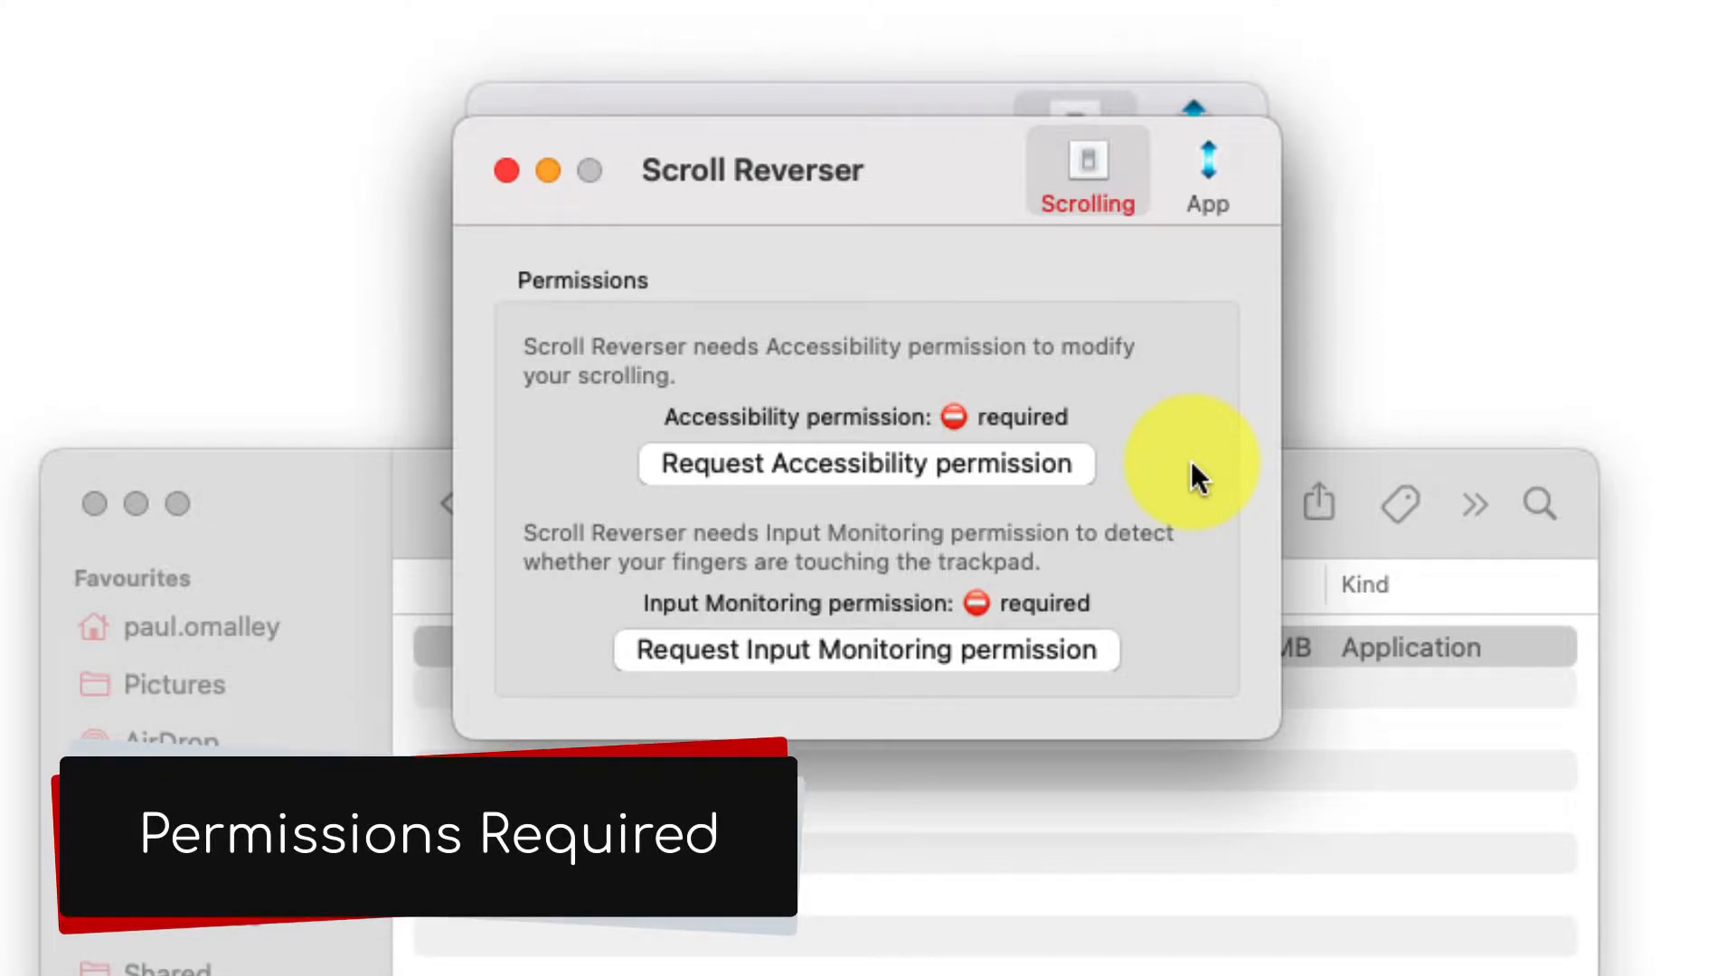
left_click(867, 463)
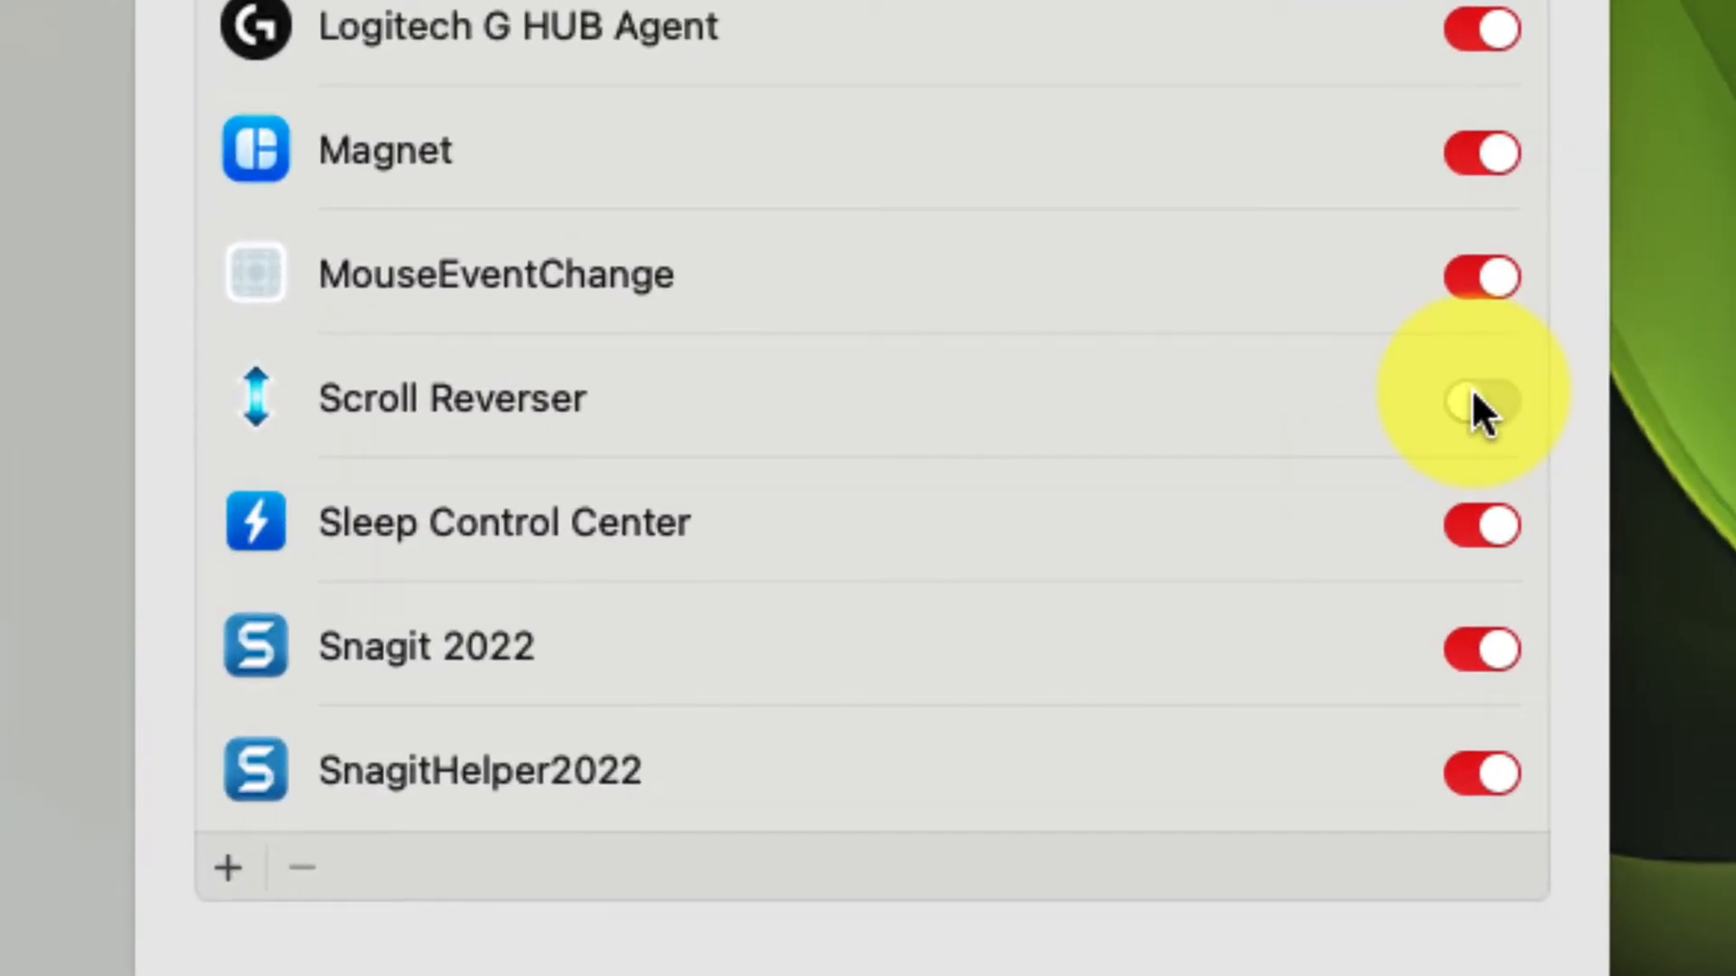
left_click(1481, 398)
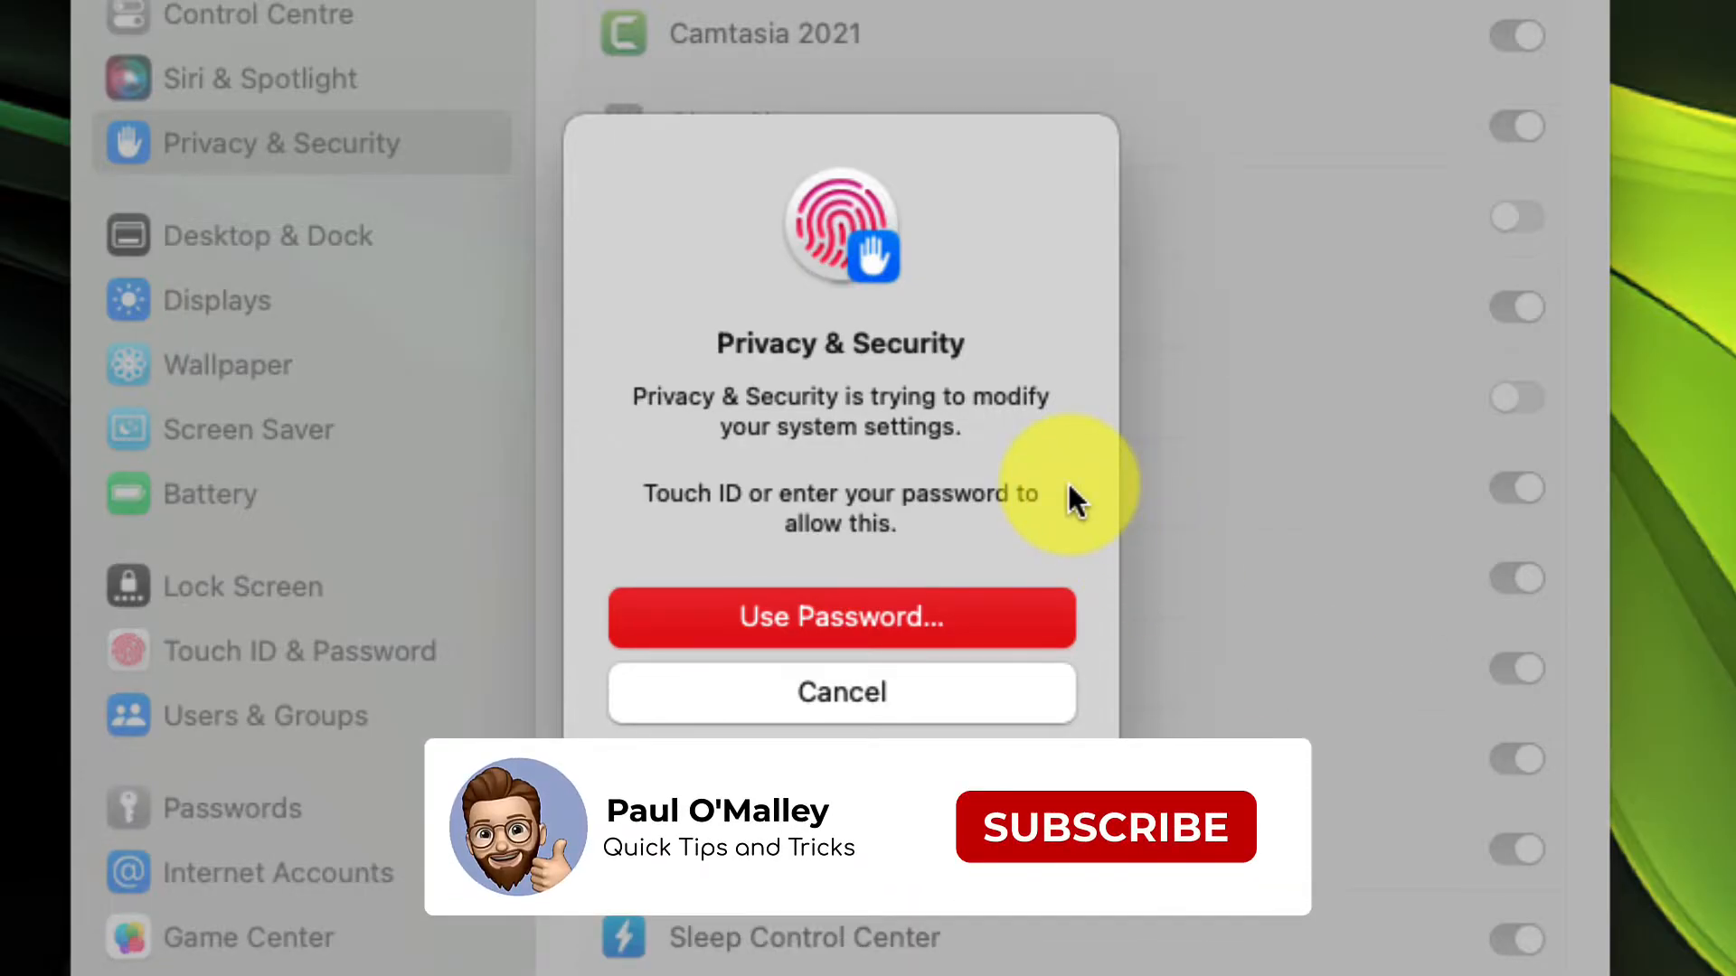
left_click(1104, 827)
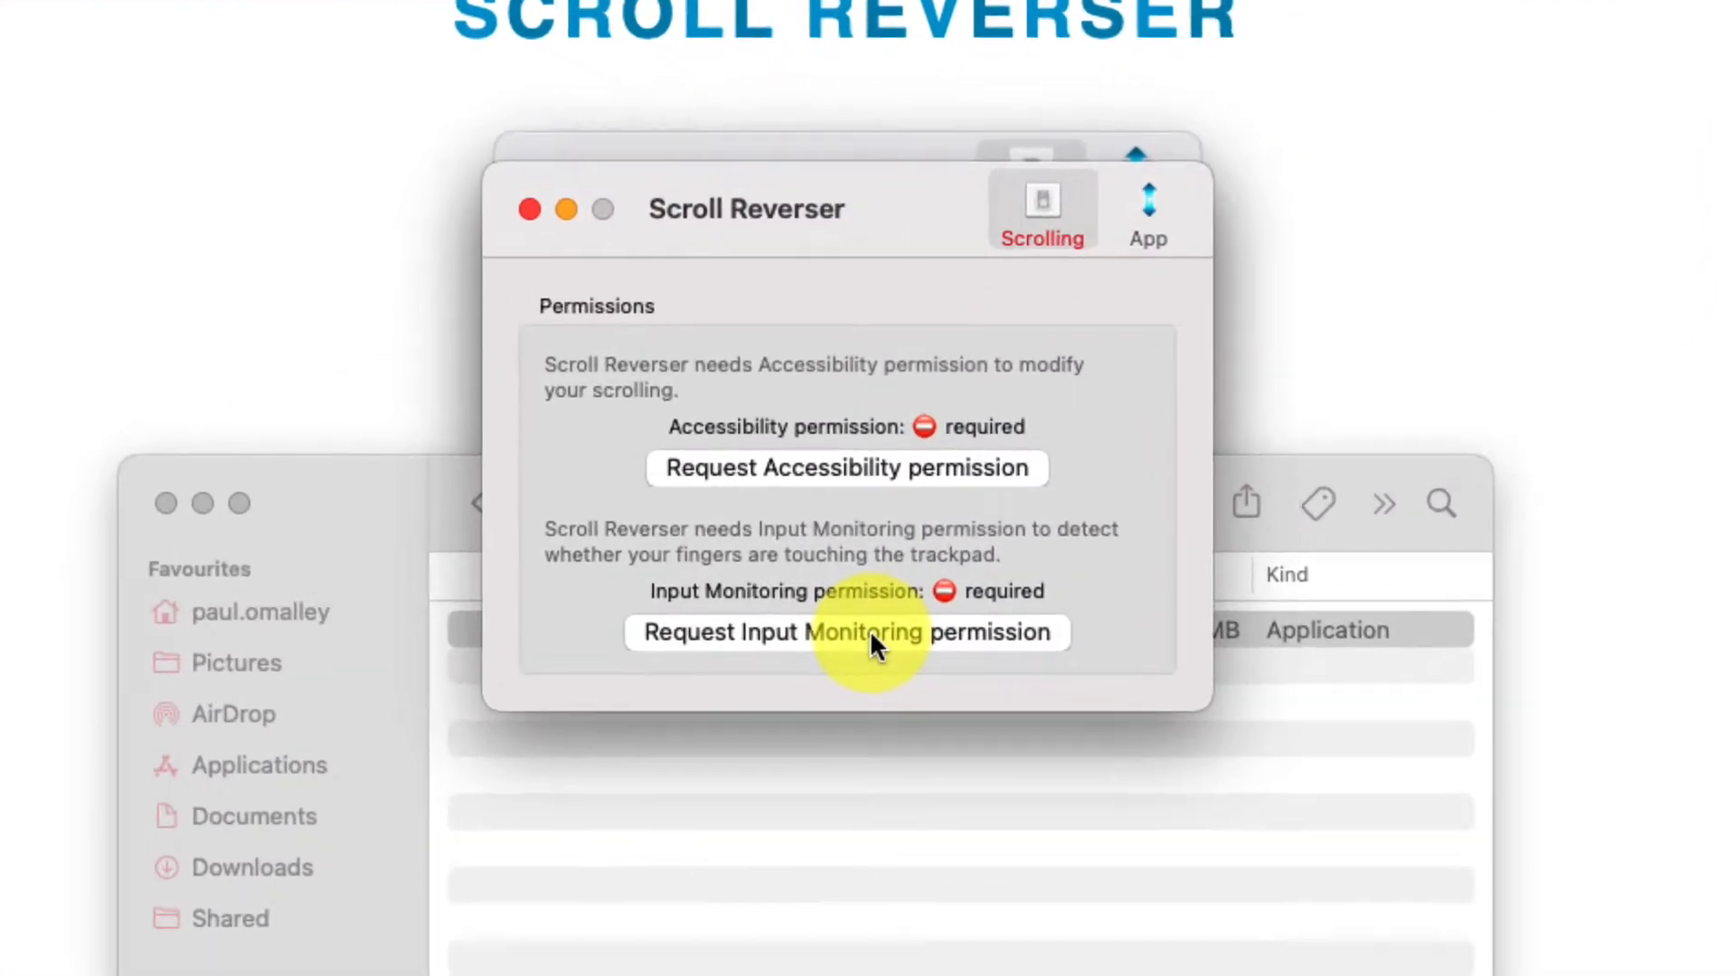
Add Scroll Reverser from Mac Apps to Input Monitoring, then Quit & Reopen the app.
left_click(844, 468)
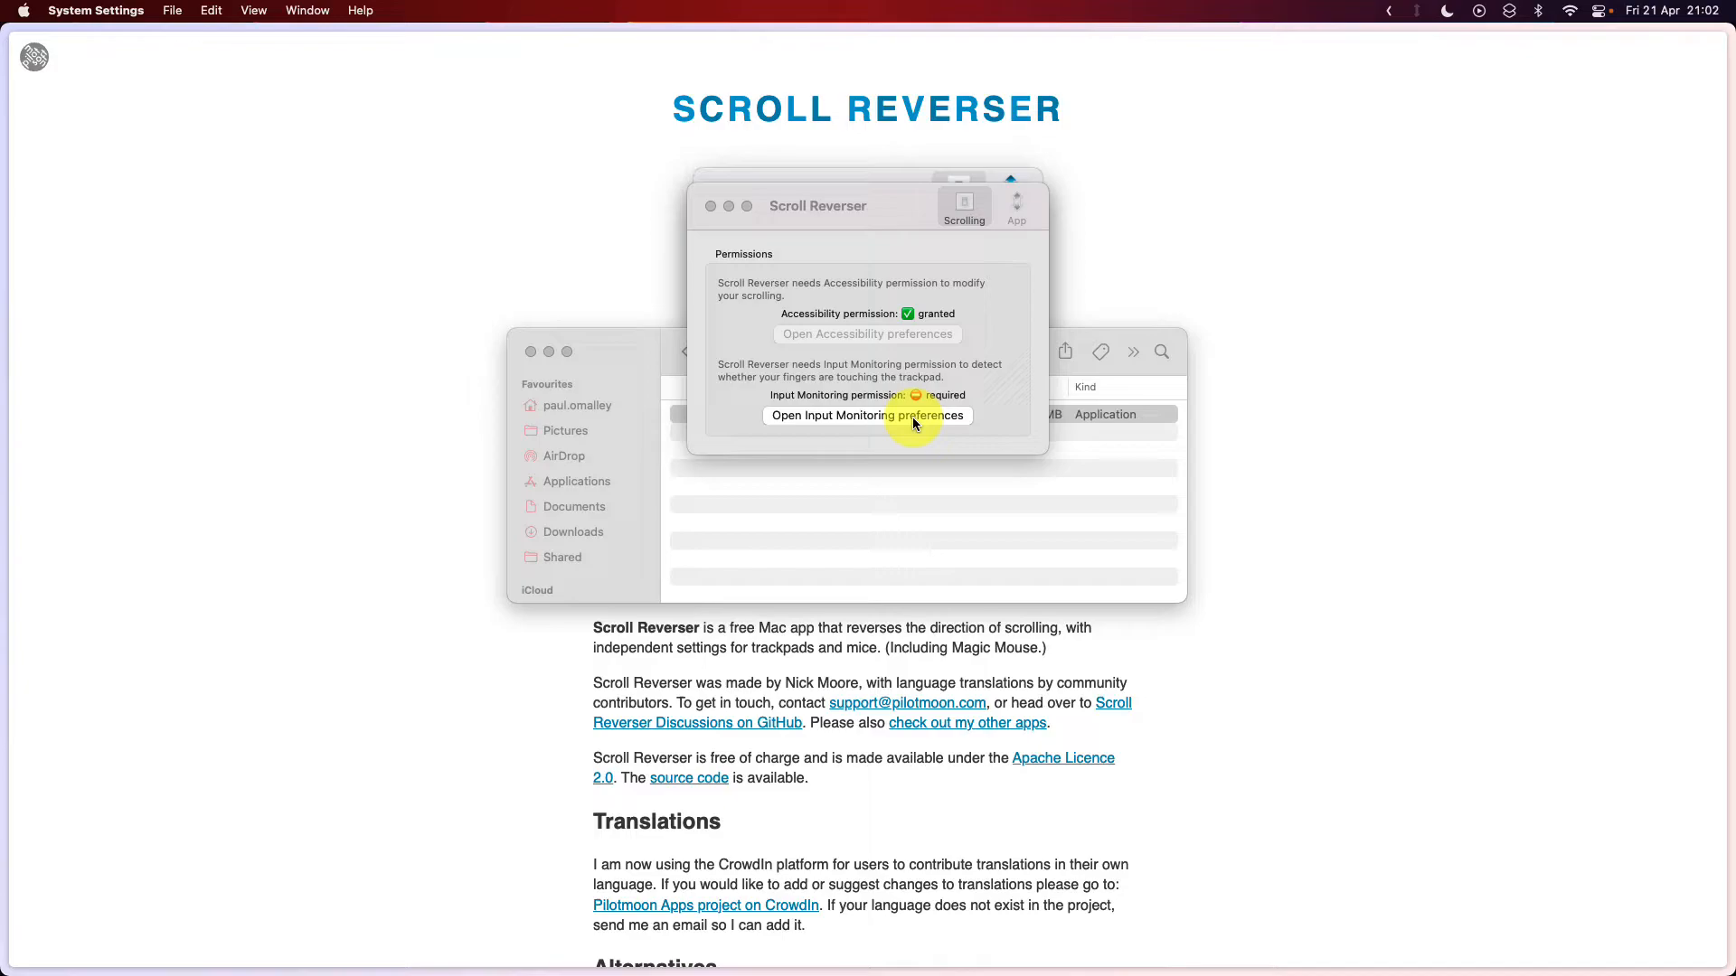
left_click(867, 415)
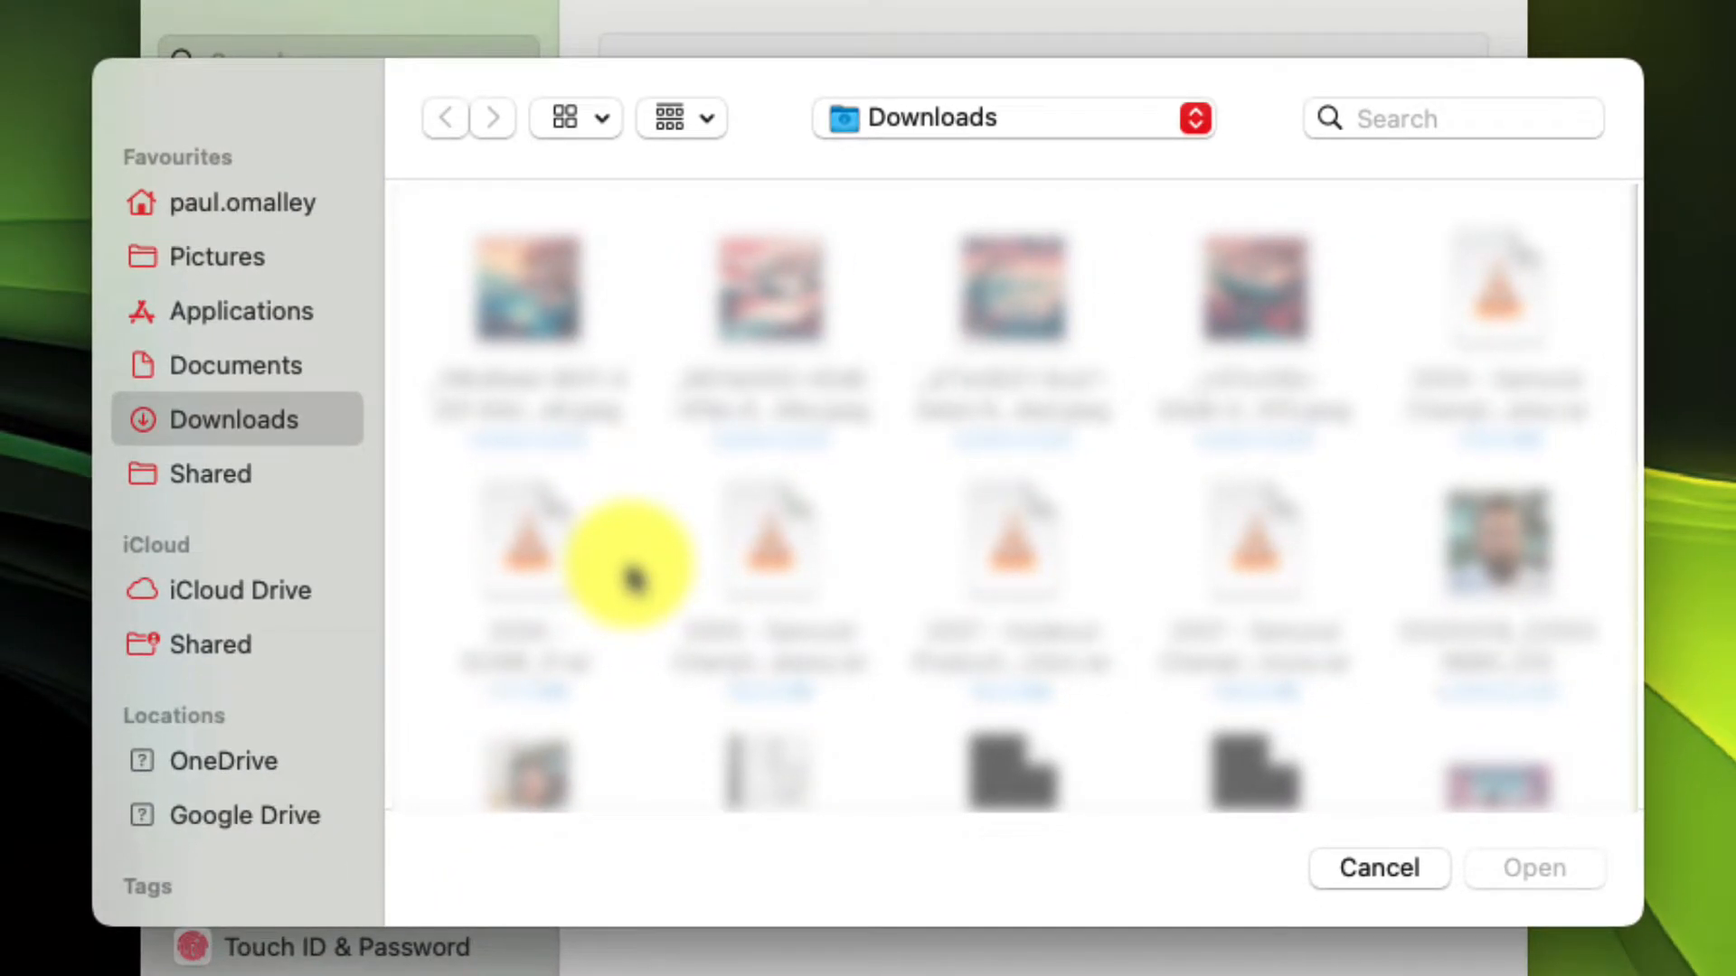
scroll("down", 3)
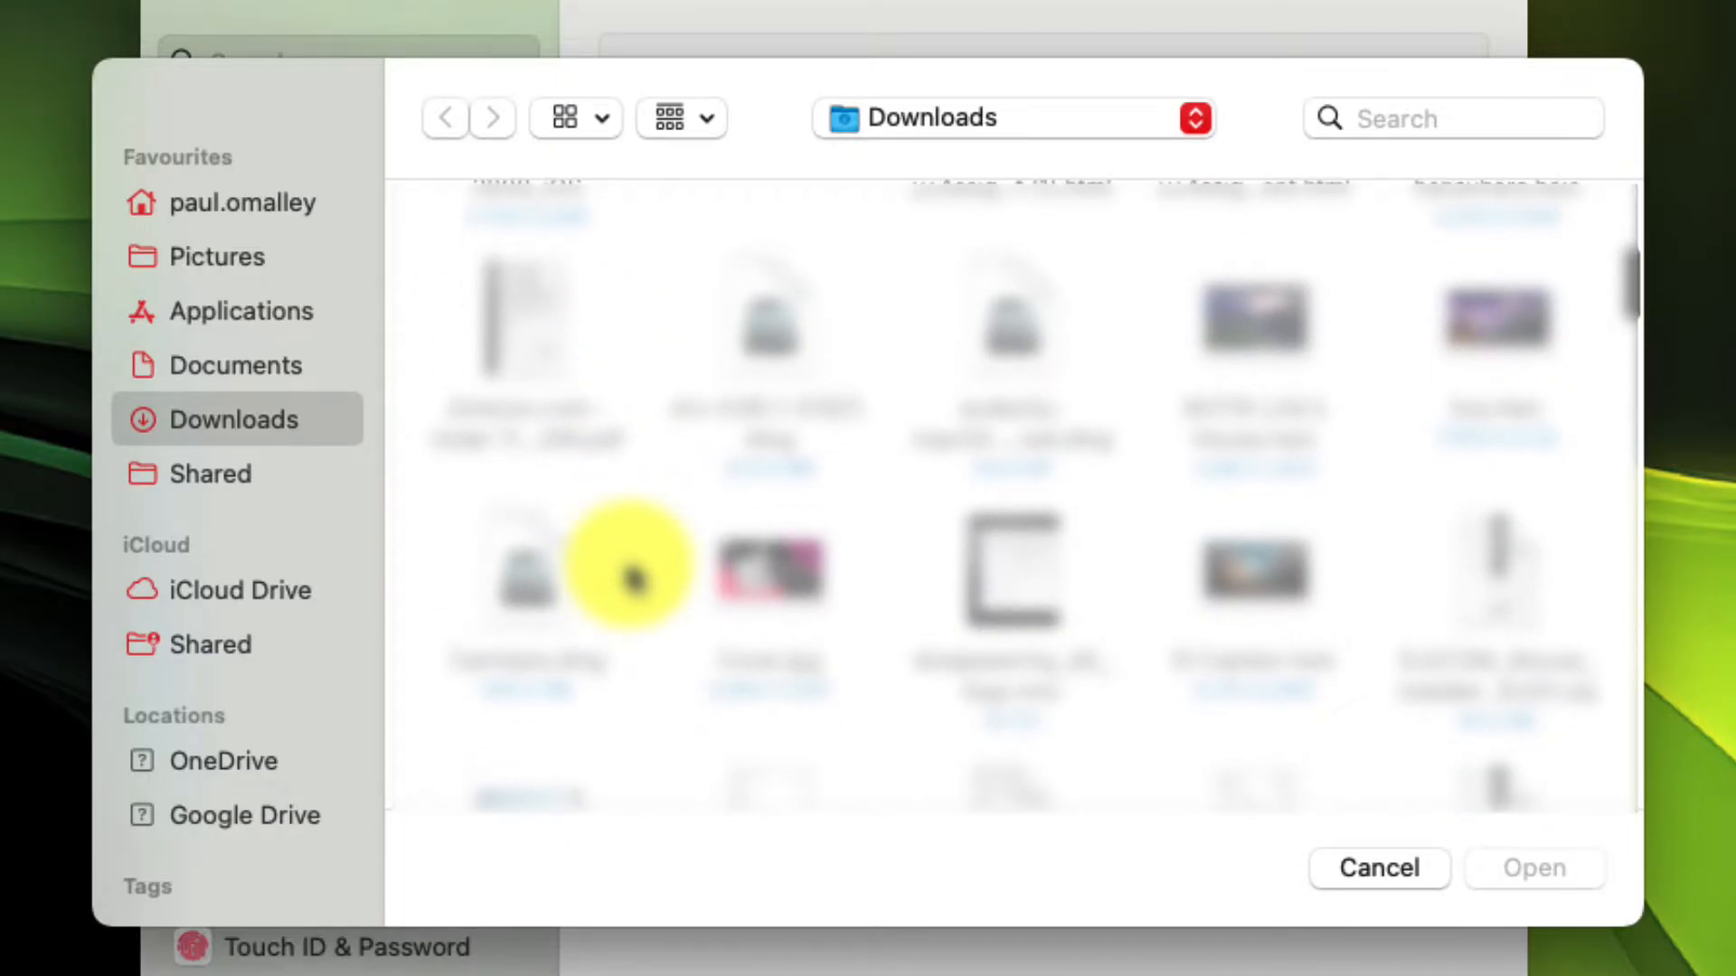
scroll("down", 3)
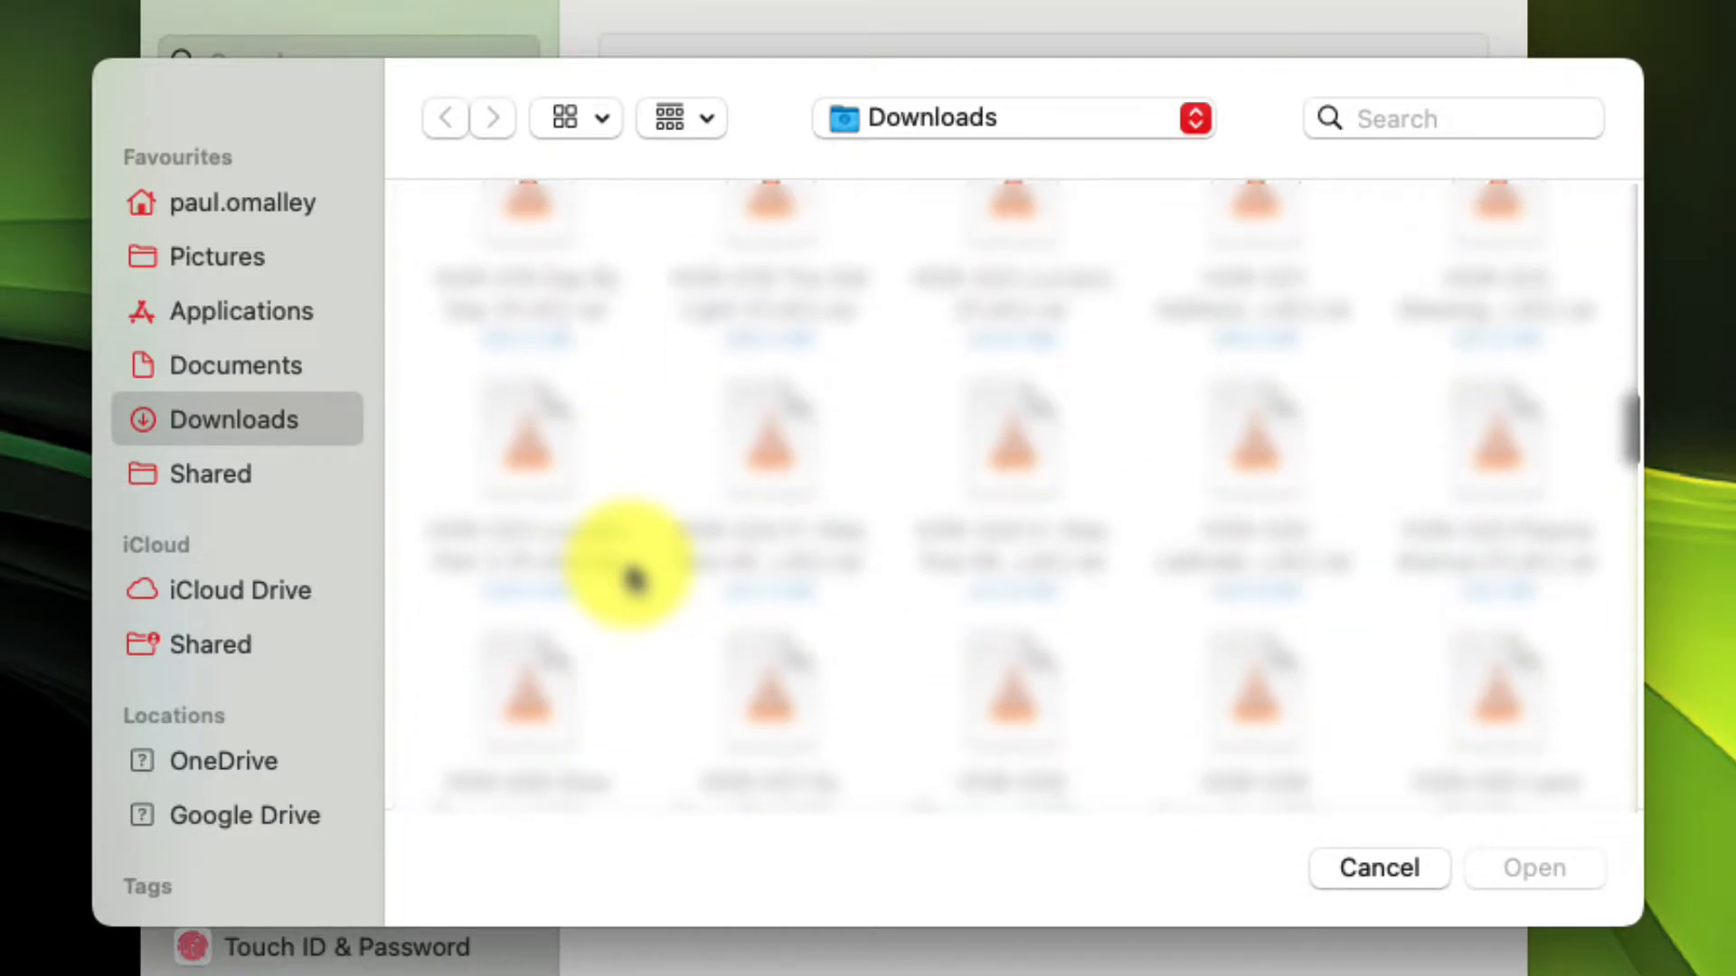
scroll("down", 3)
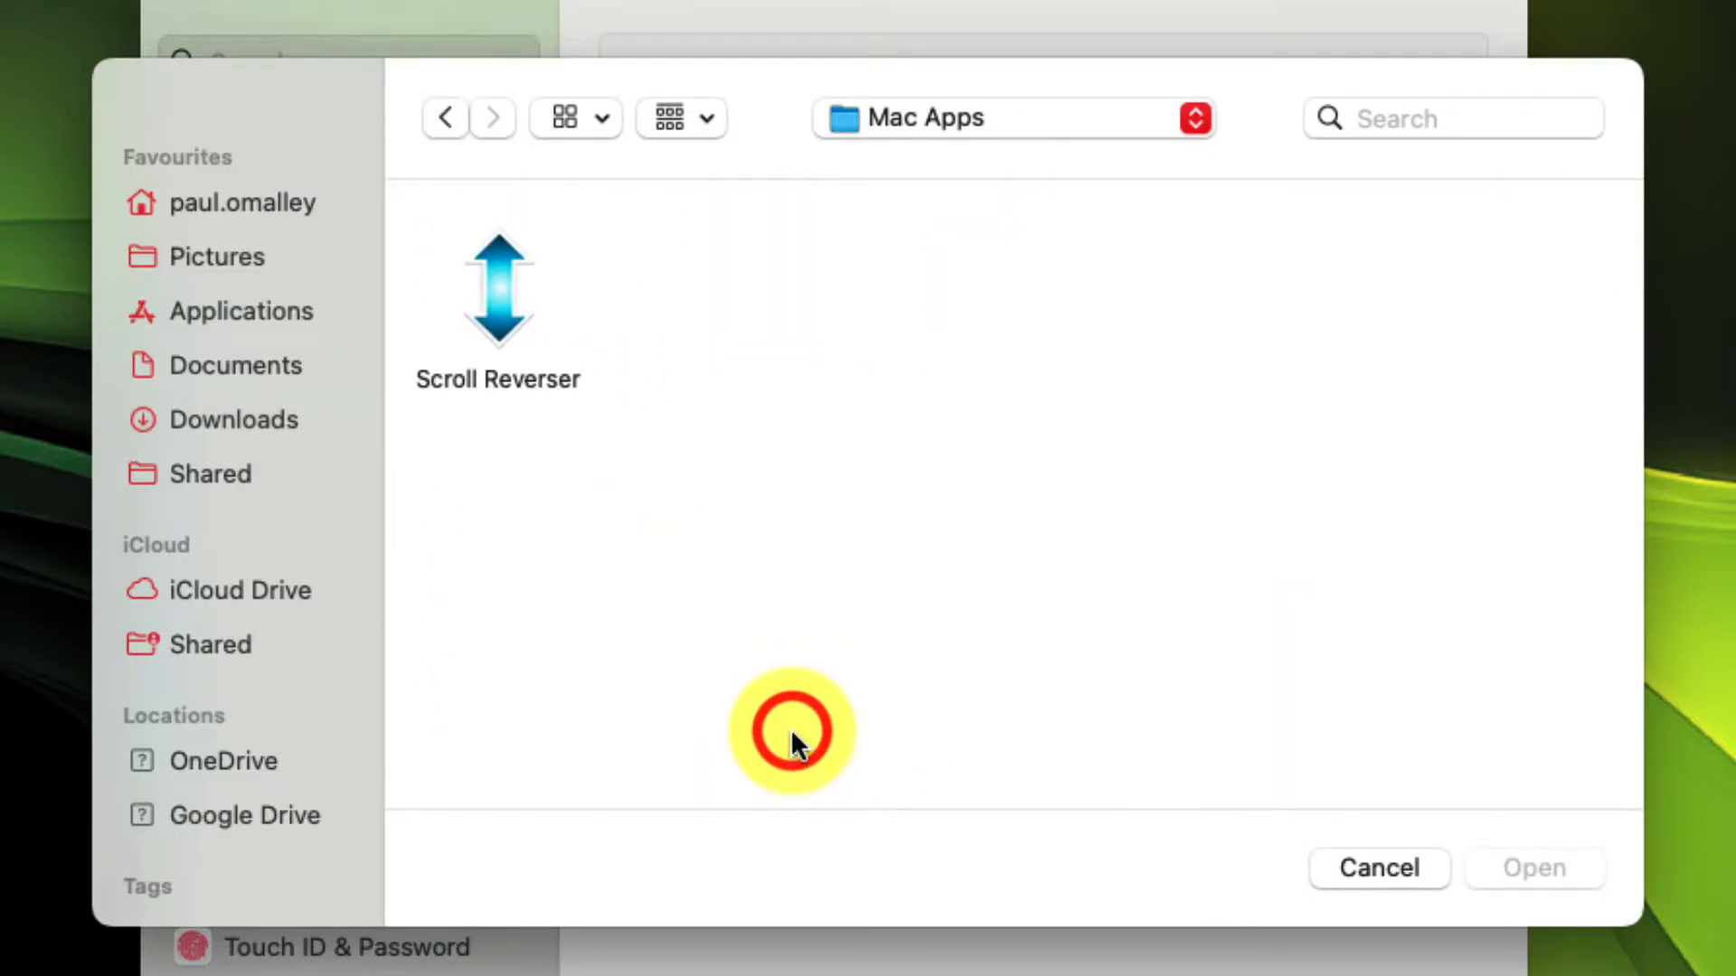
left_click(497, 282)
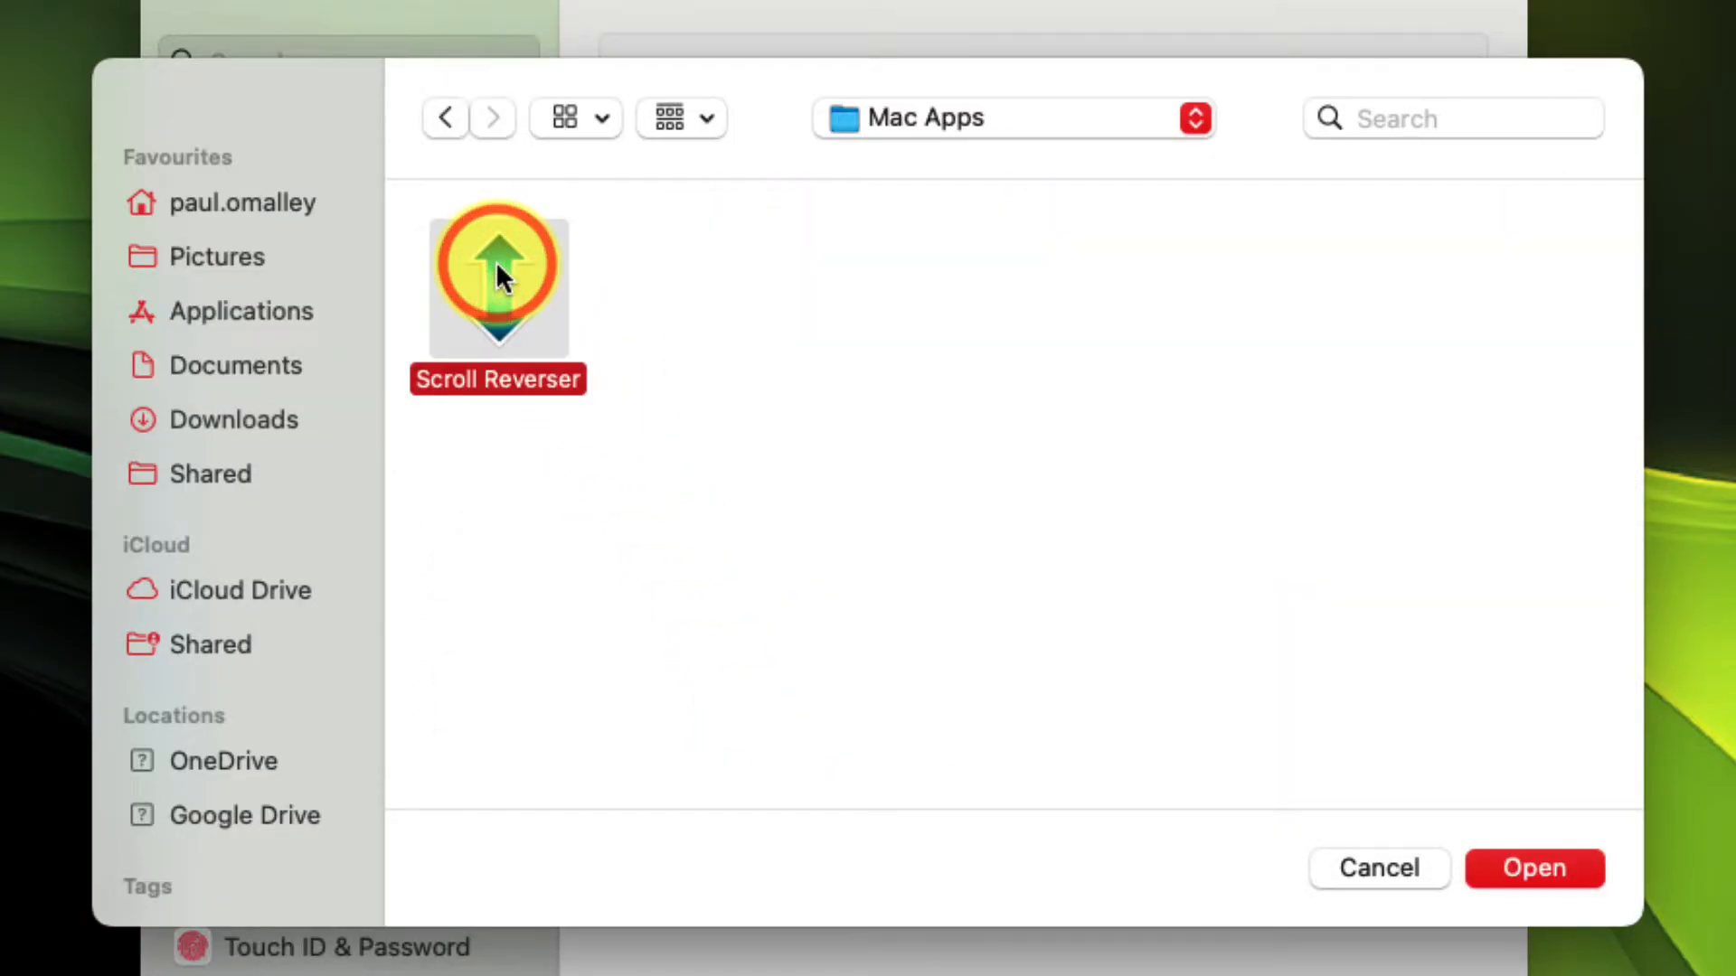
left_click(1533, 868)
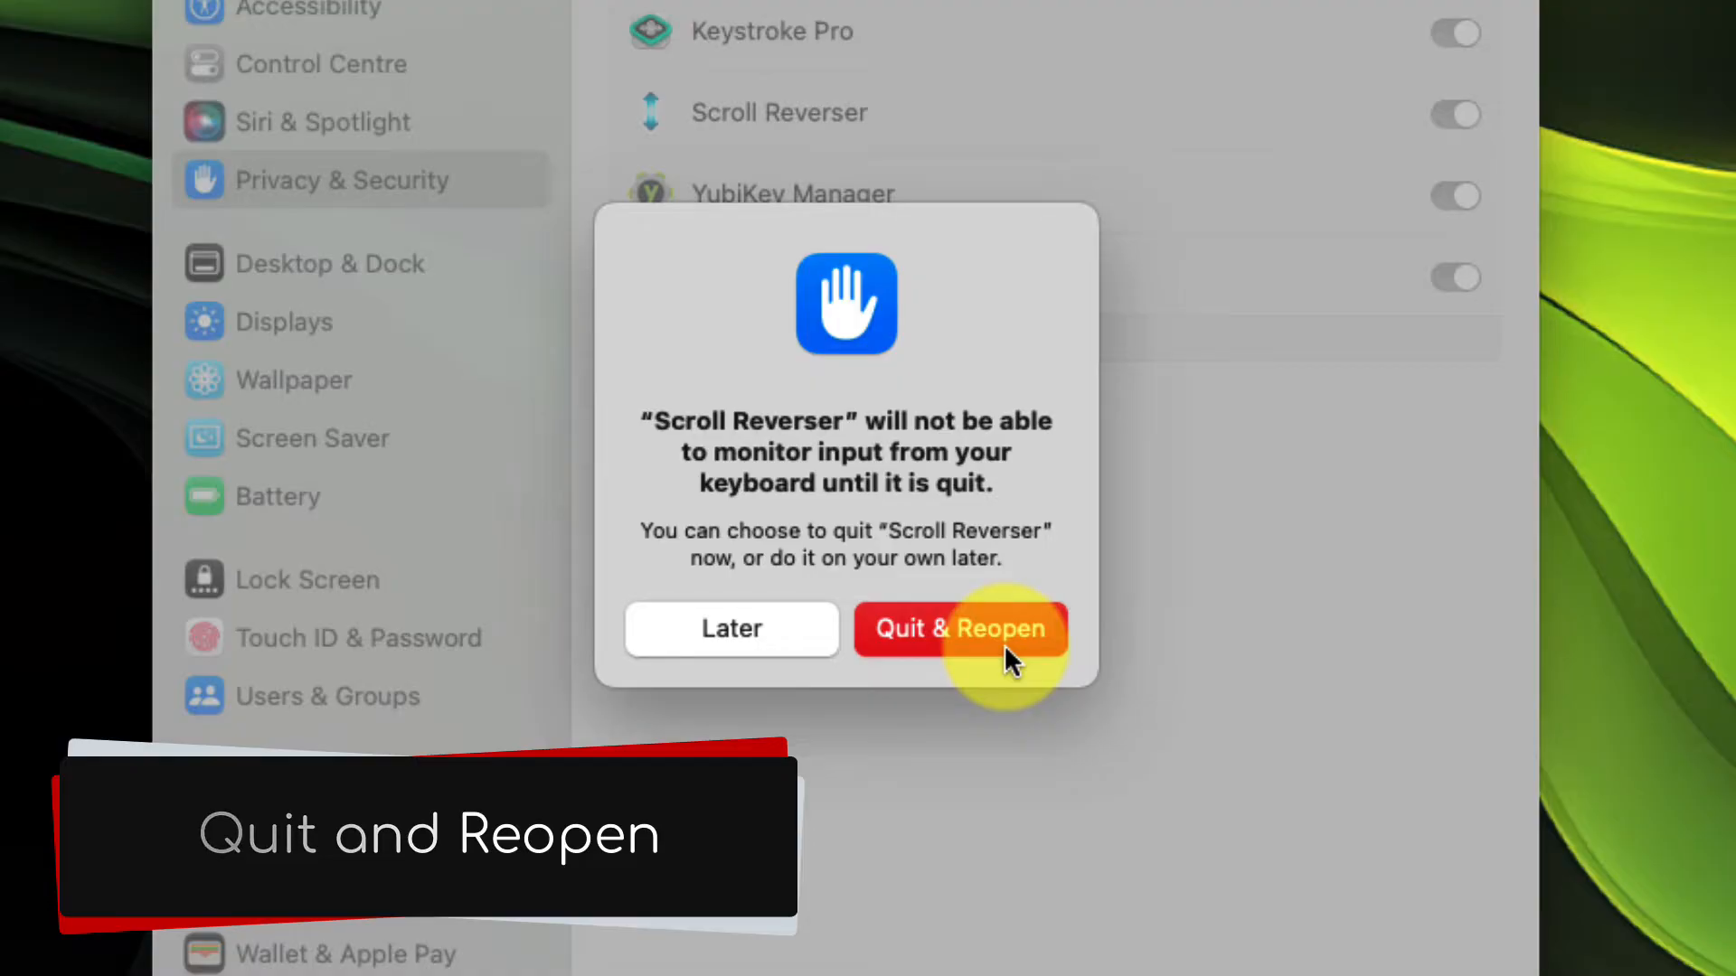
left_click(961, 629)
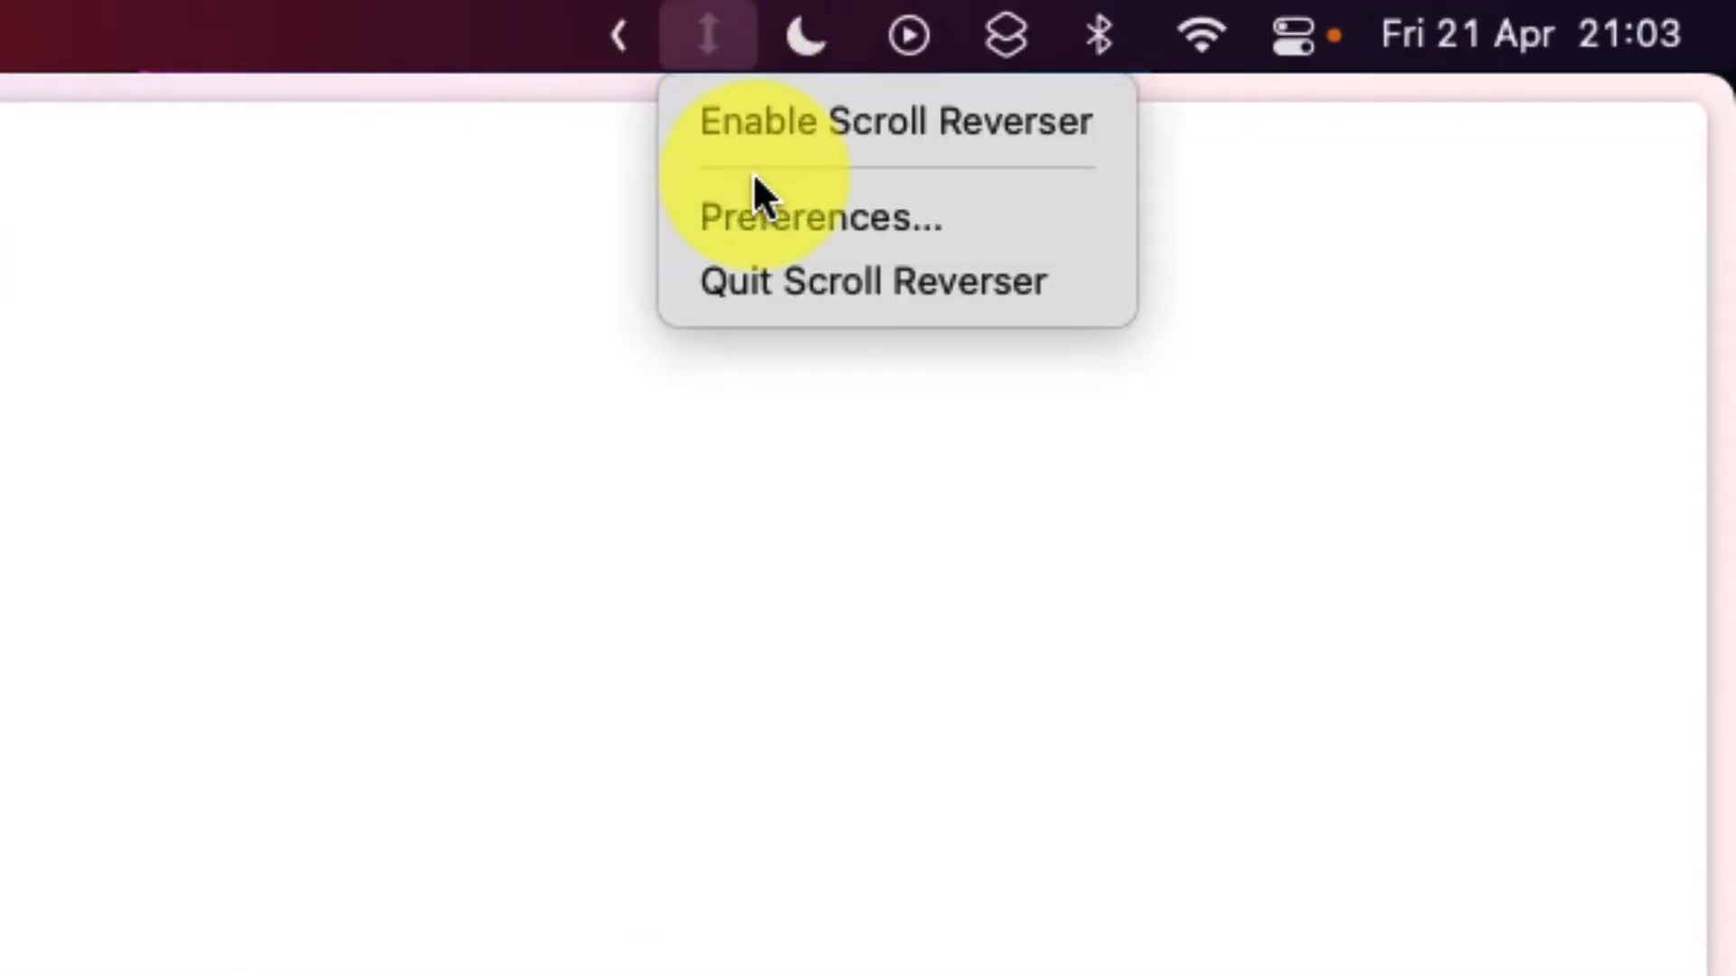
Enable Scroll Reverser with Reverse Vertical and Reverse Mouse on, Reverse Trackpad unticked.
left_click(818, 216)
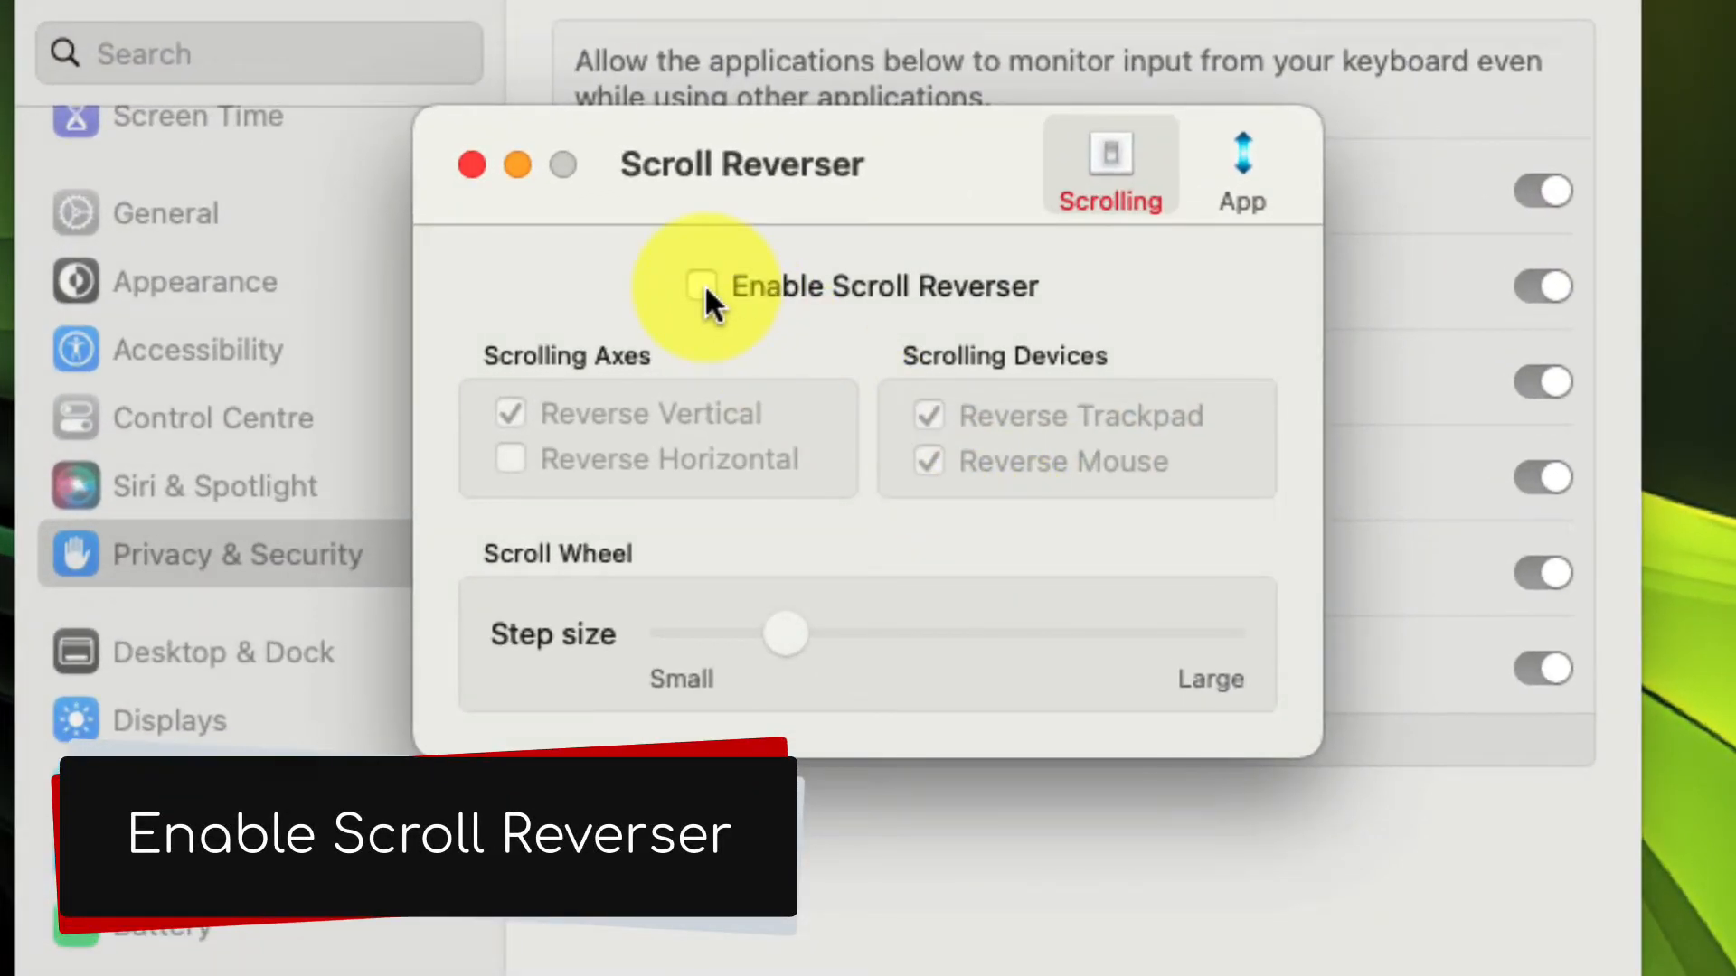
left_click(701, 285)
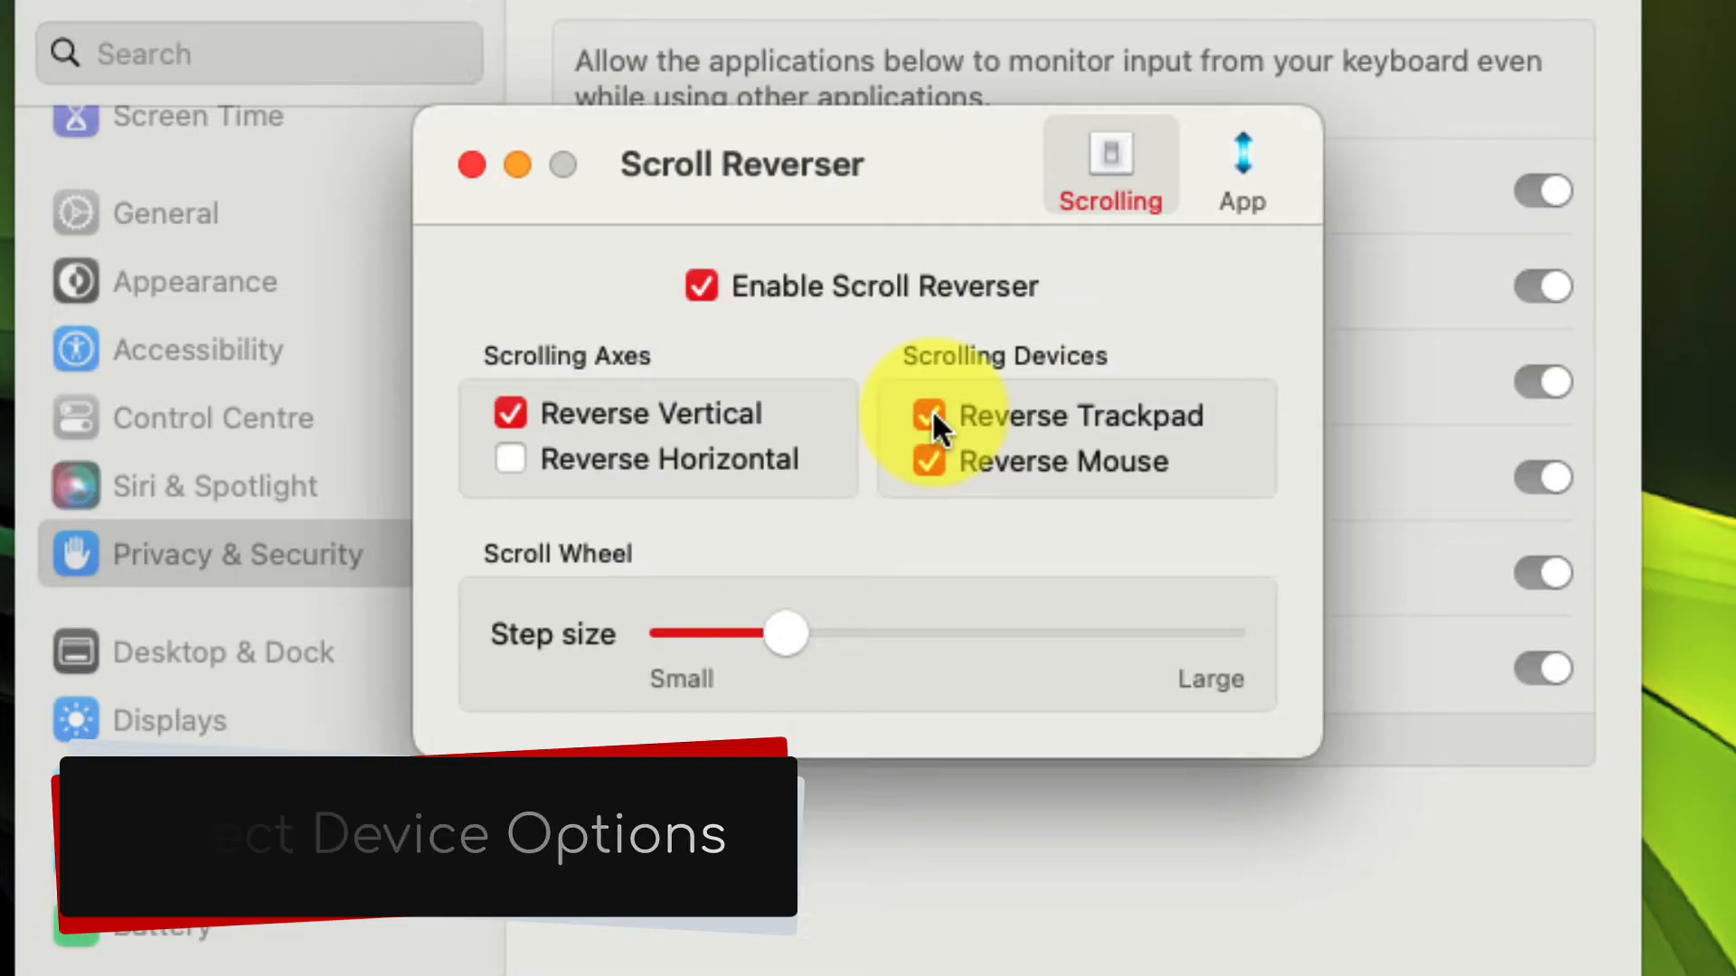
left_click(930, 415)
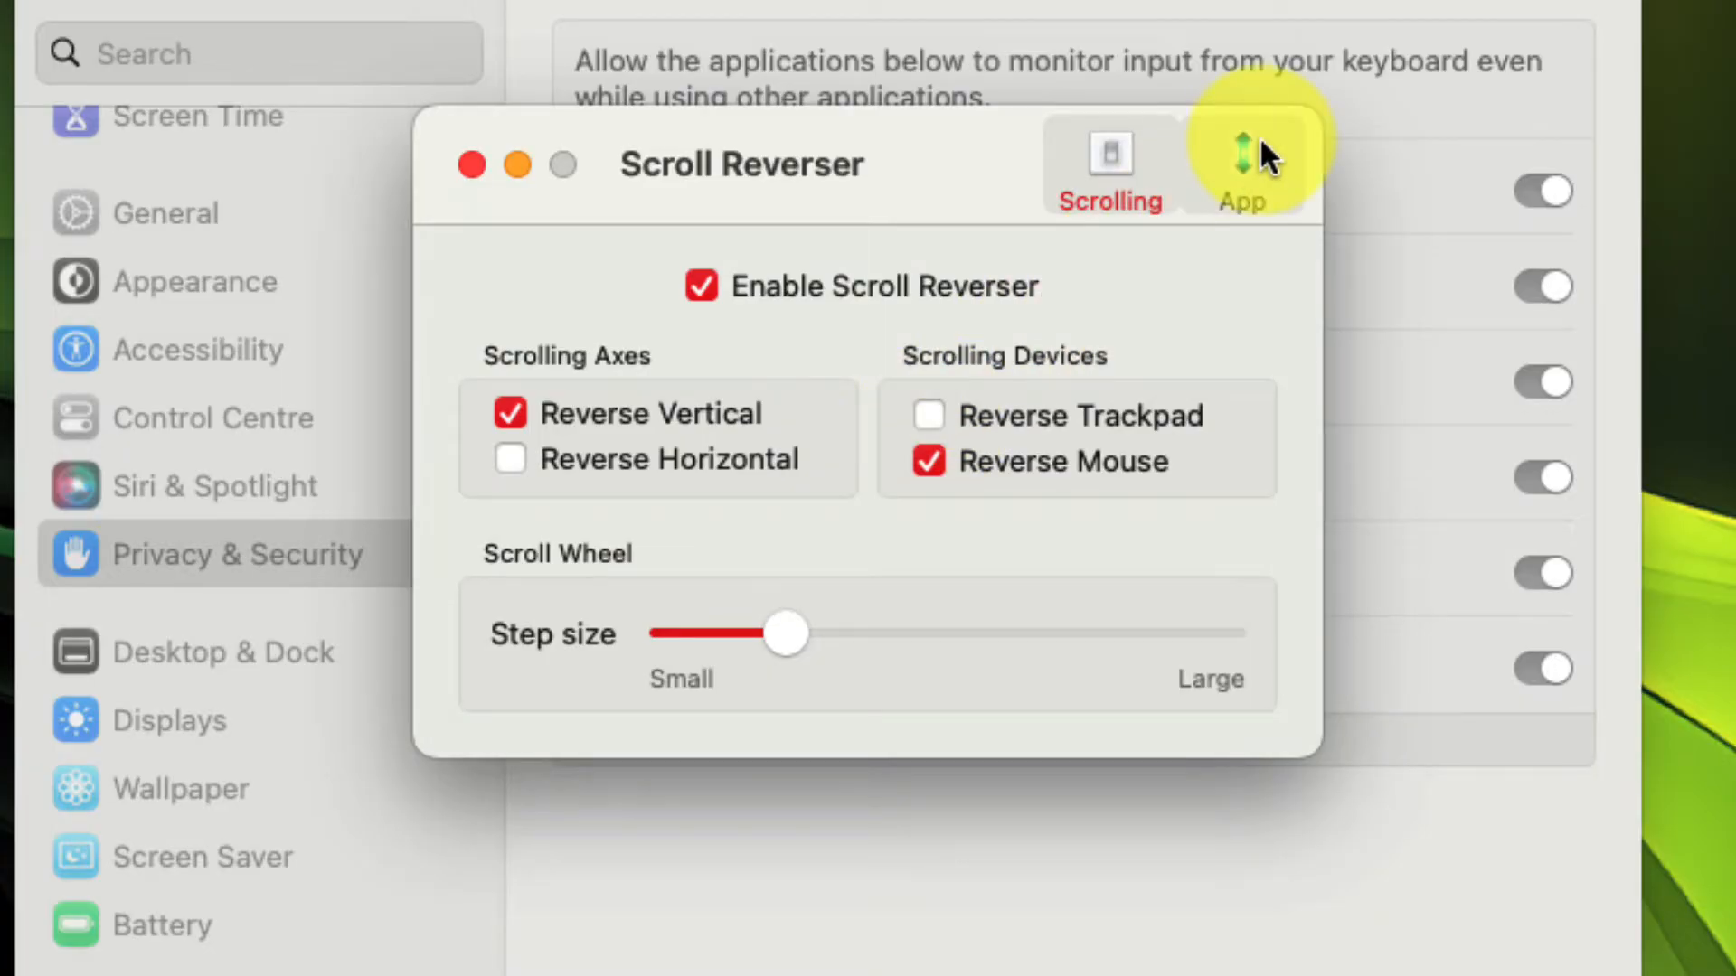
Tick Start at login on Scroll Reverser's App tab.
left_click(1241, 161)
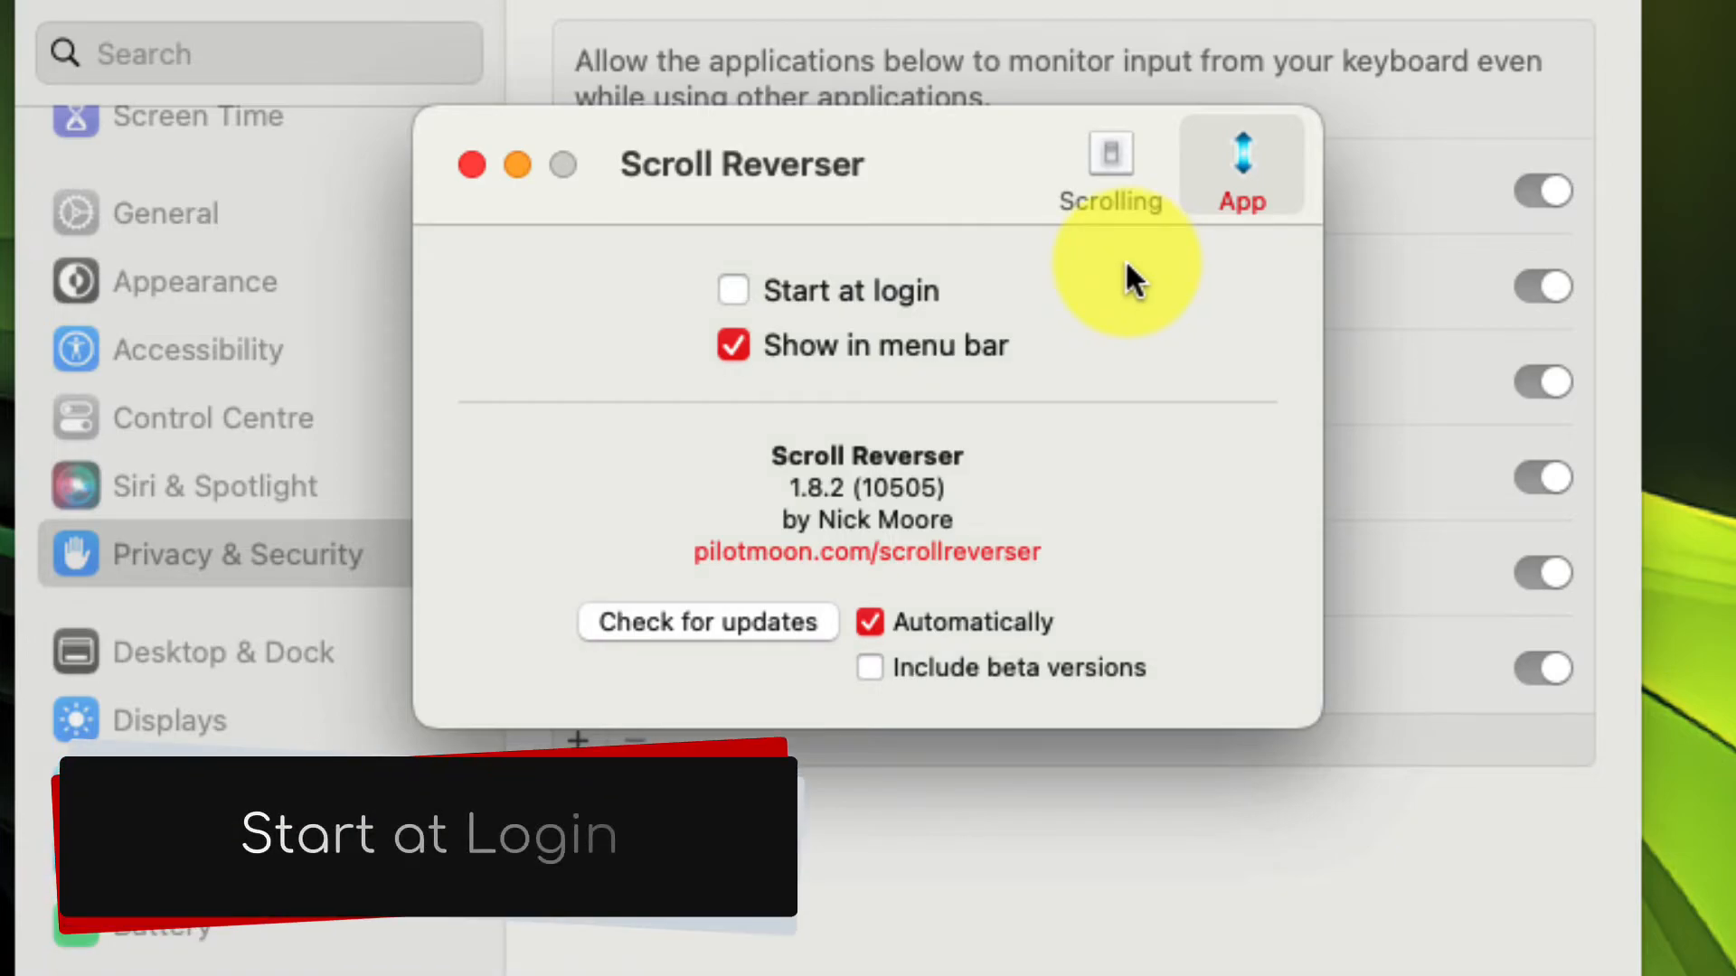
left_click(733, 290)
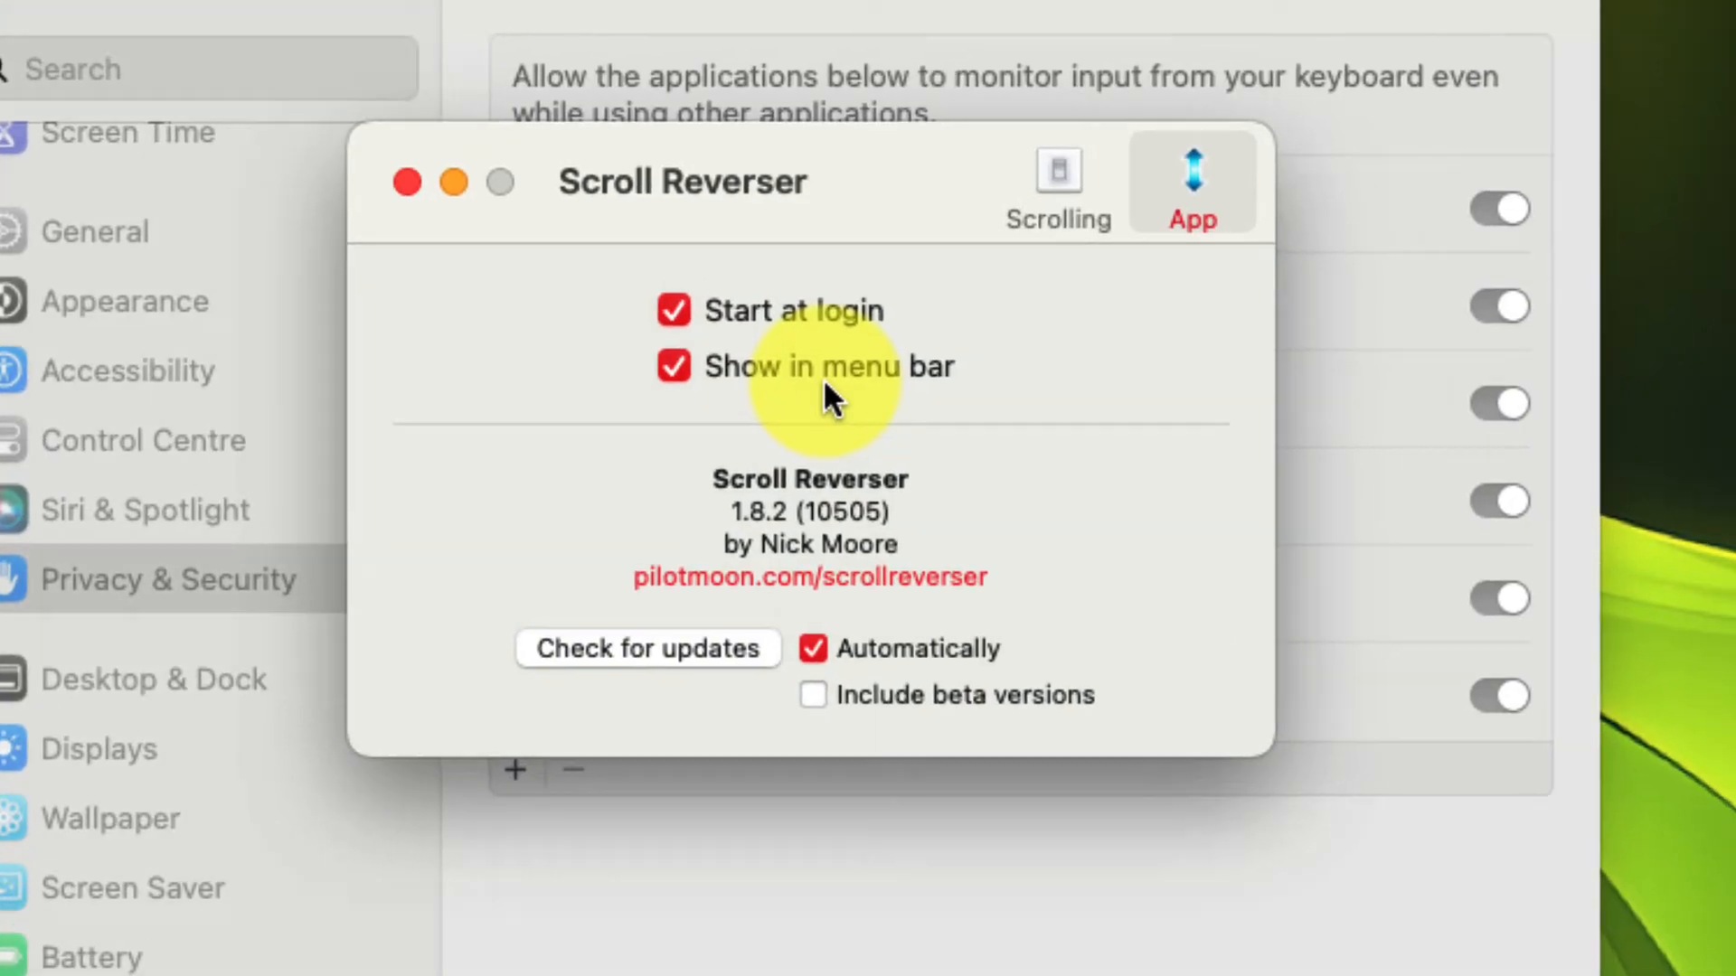
left_click(803, 53)
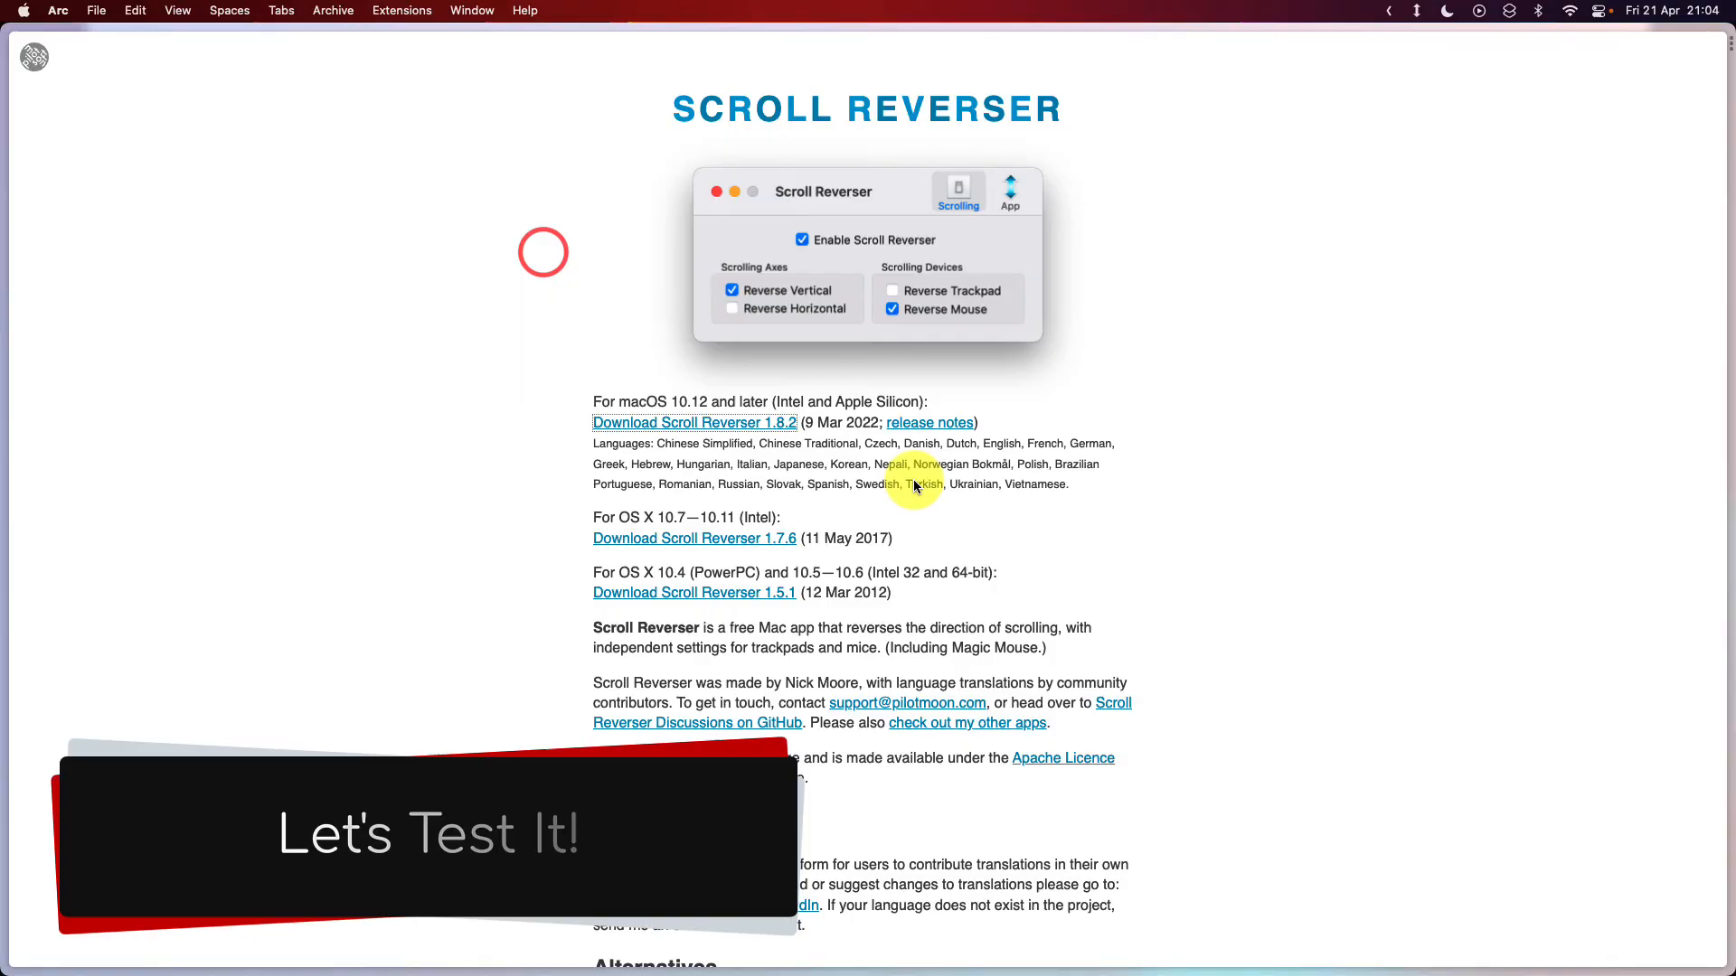
scroll("down", 3)
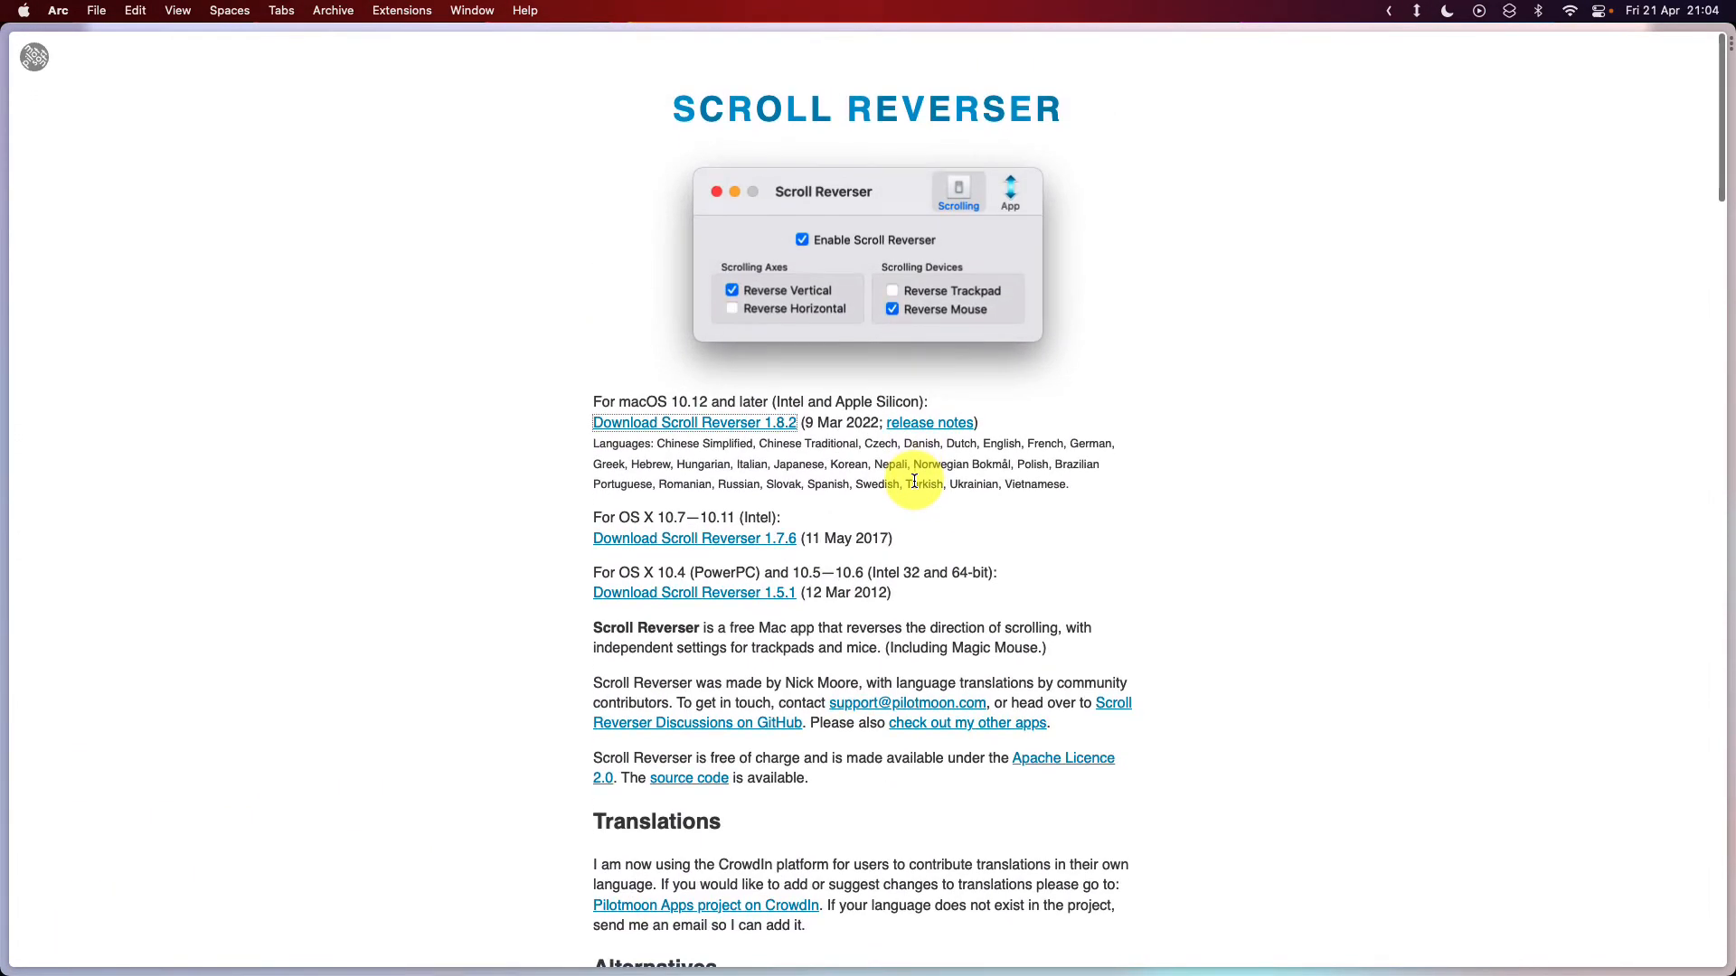
scroll("down", 3)
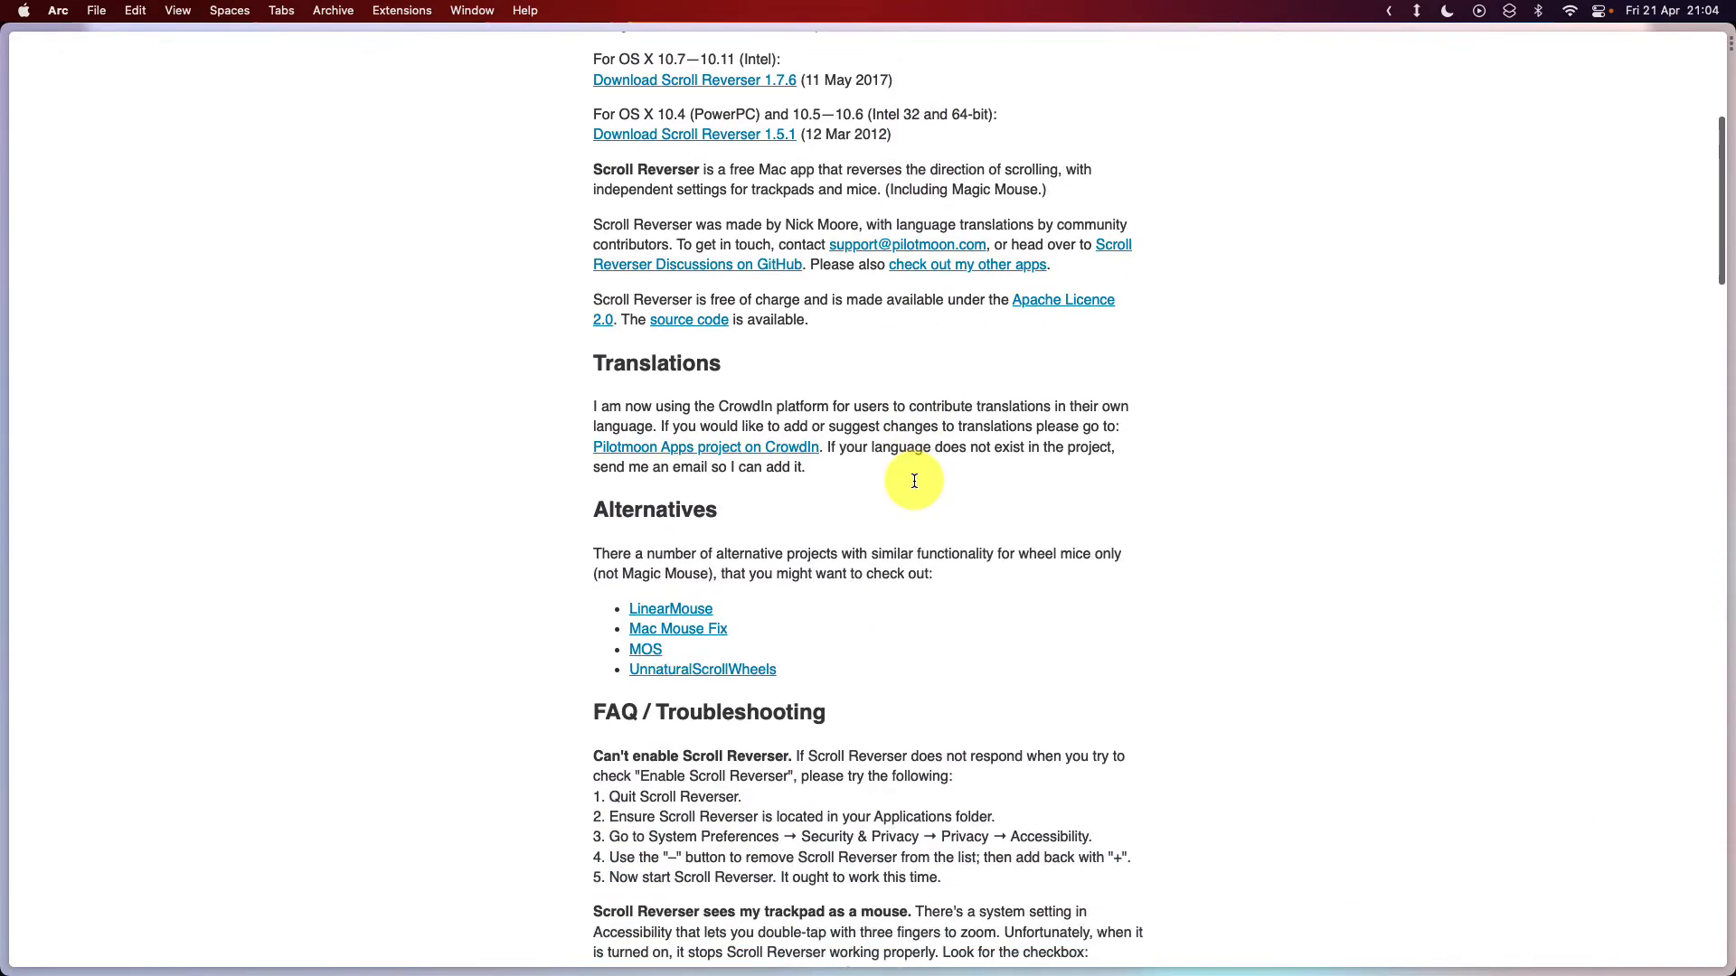